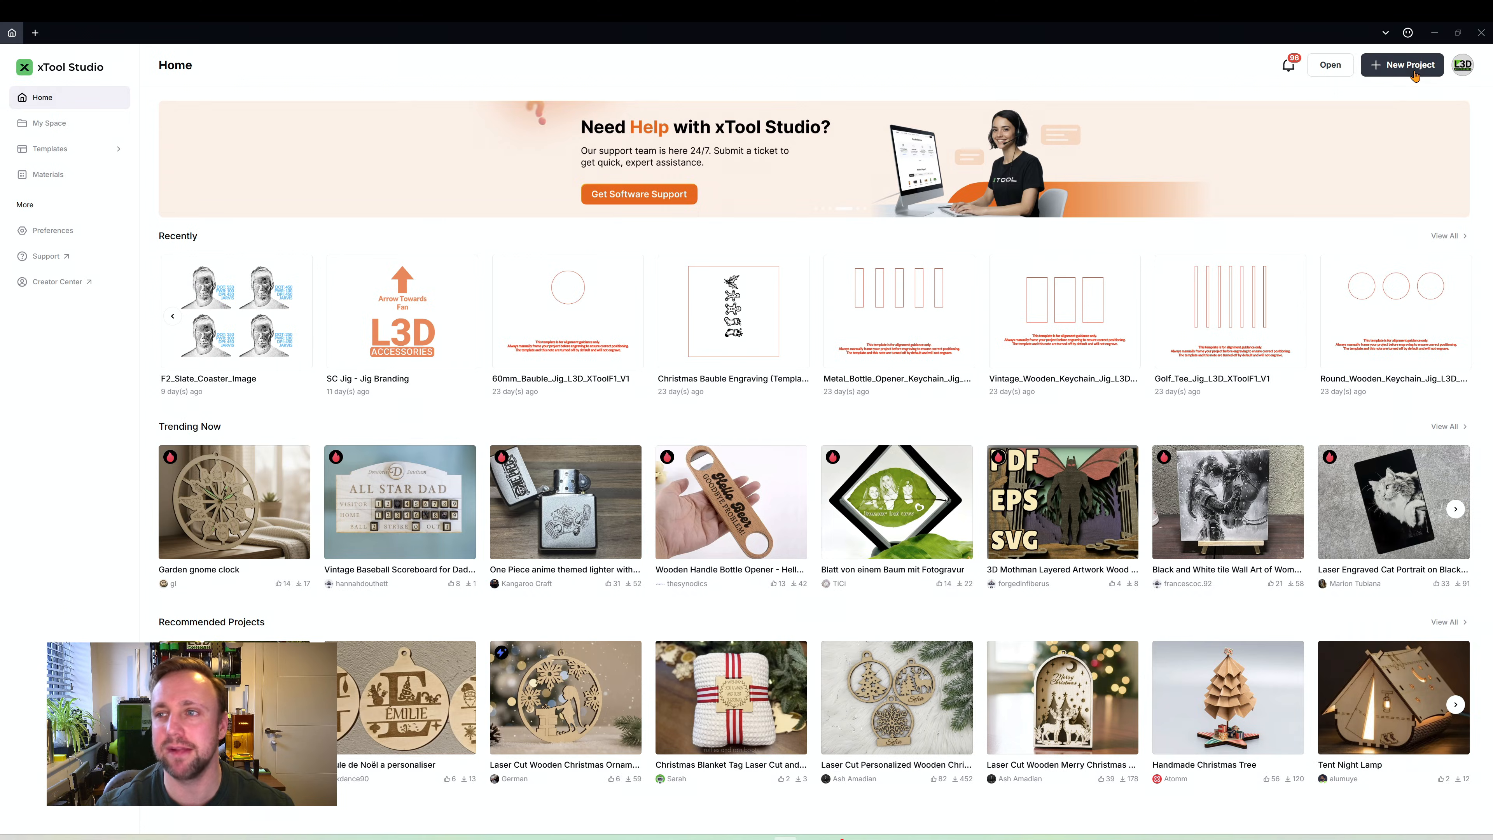
# Start a new blank project showing the camera view of the three pens in the jig
pyautogui.click(1401, 65)
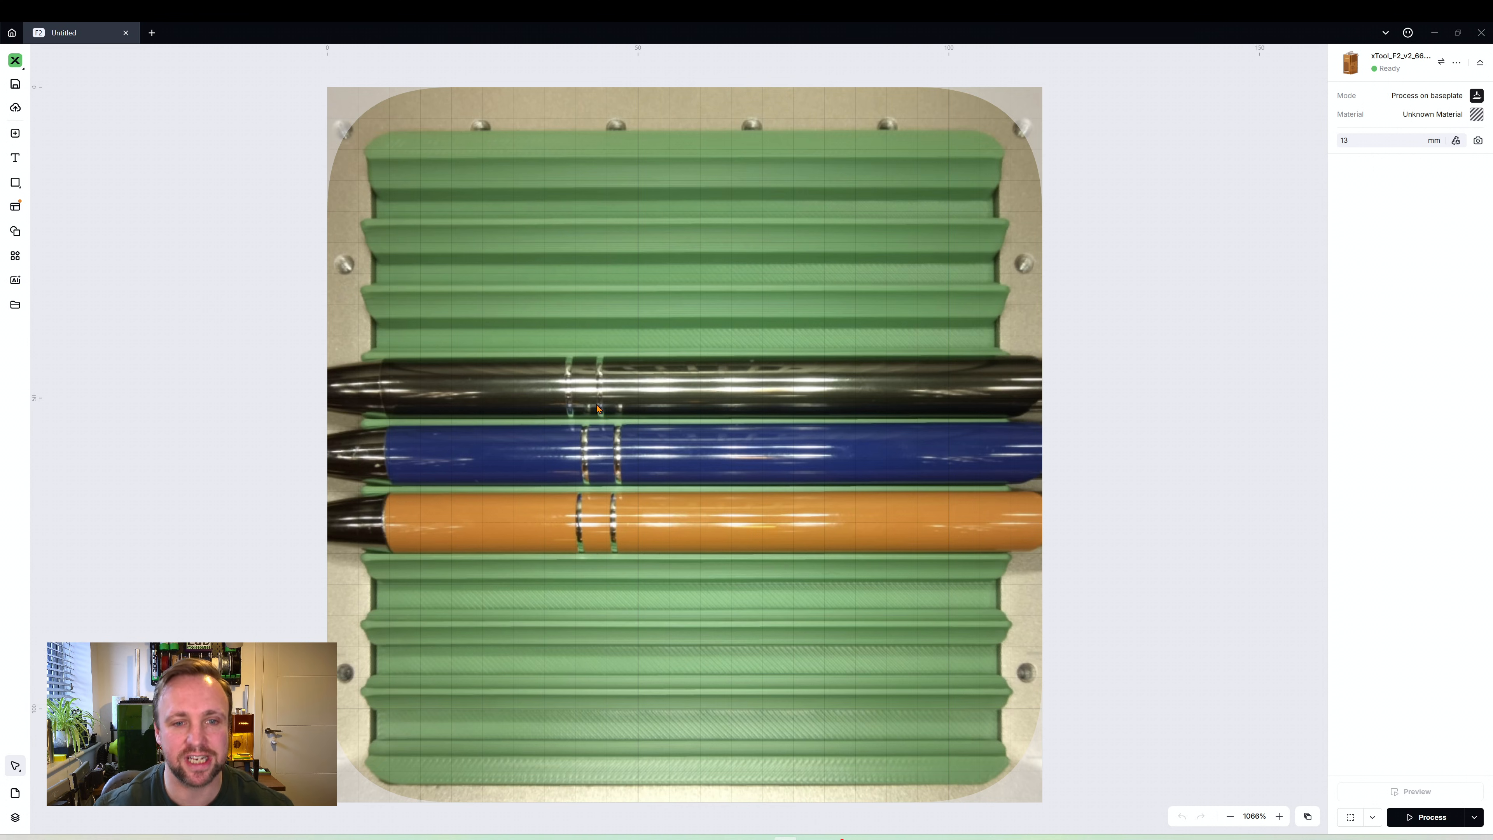
pyautogui.moveTo(717, 327)
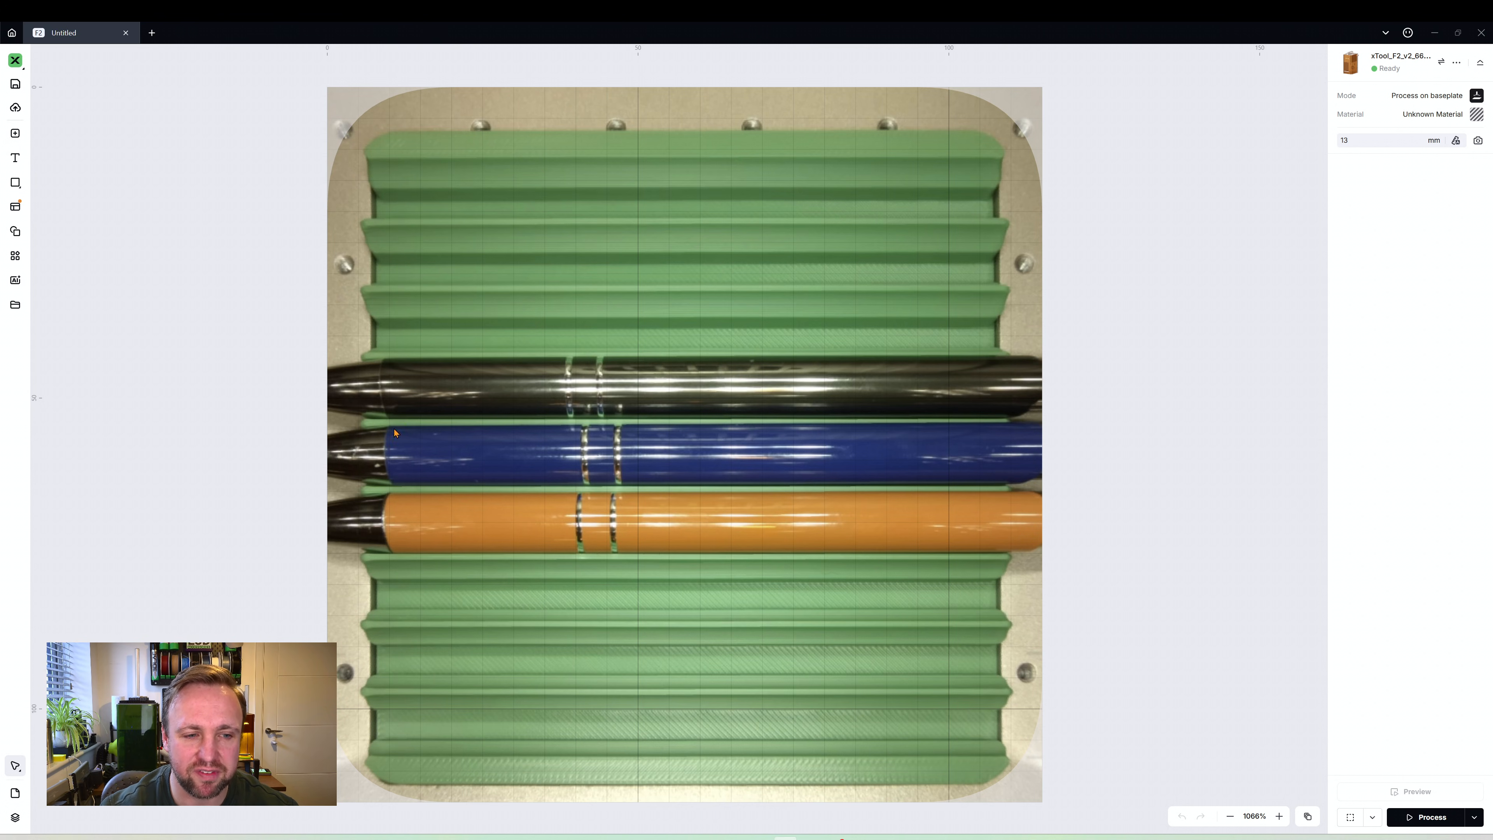
pyautogui.moveTo(783, 403)
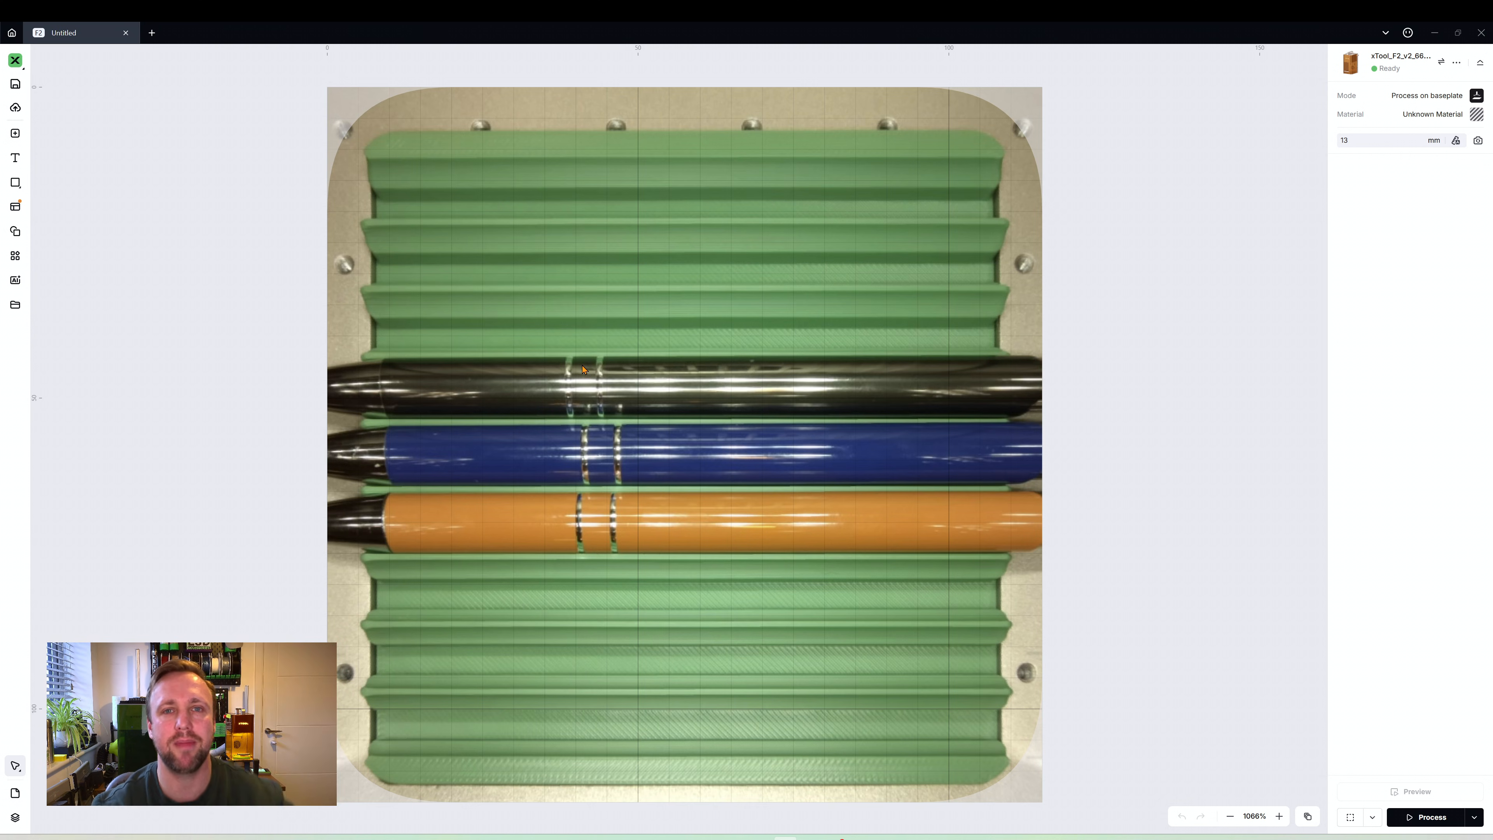
pyautogui.moveTo(602, 410)
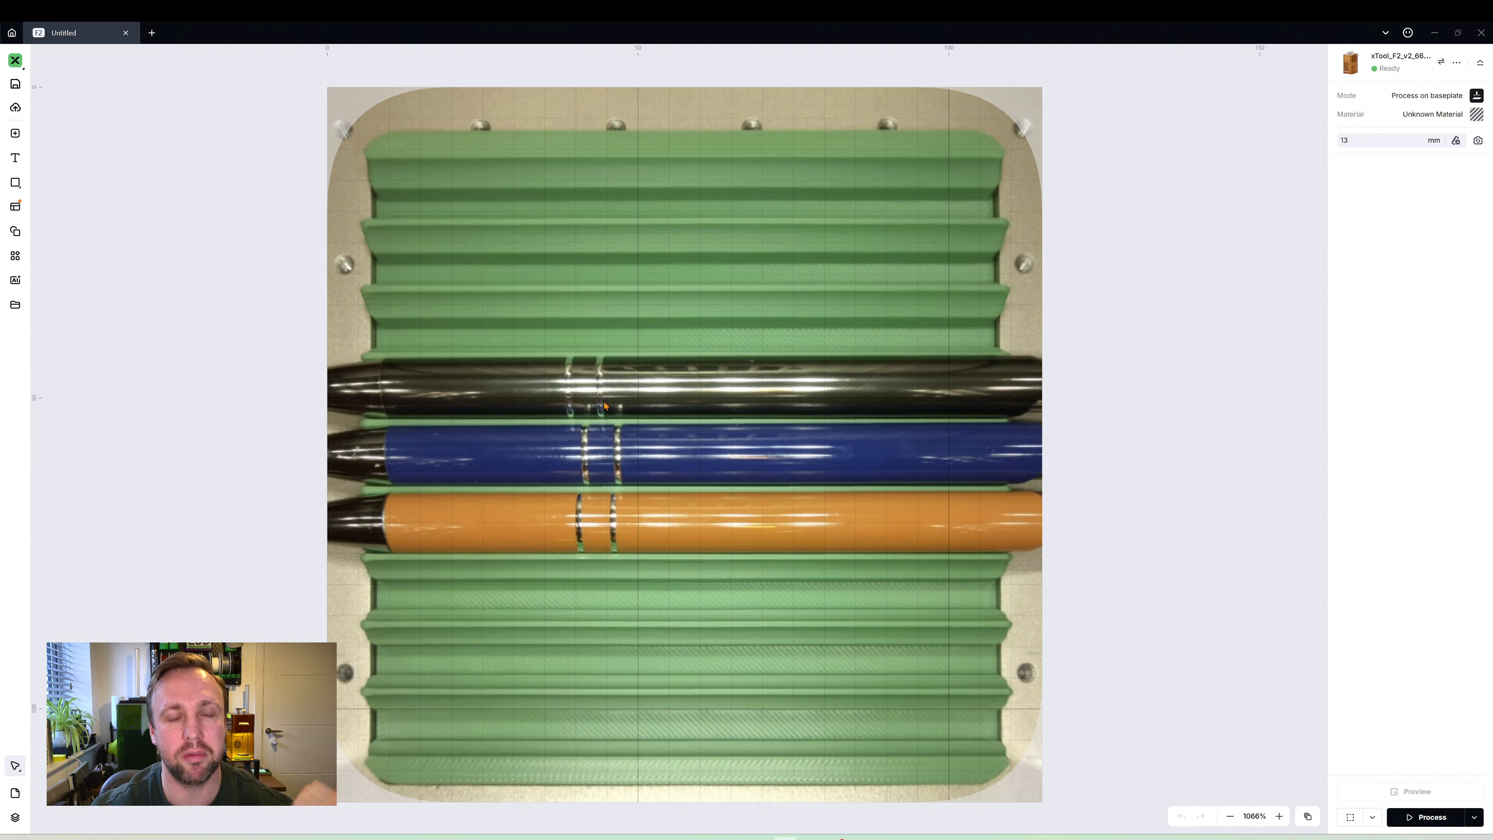
pyautogui.moveTo(357, 399)
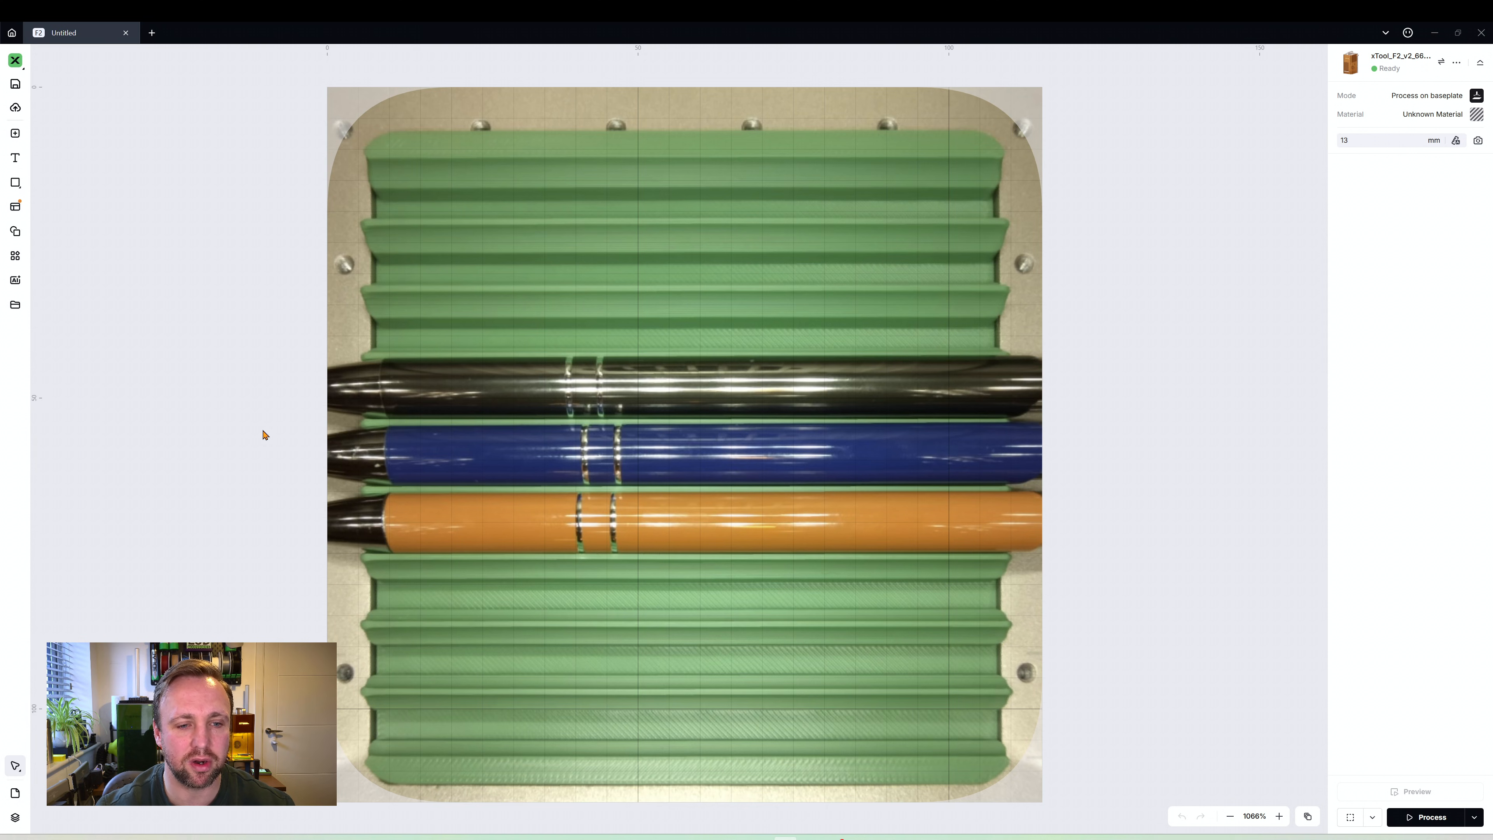
pyautogui.moveTo(737, 401)
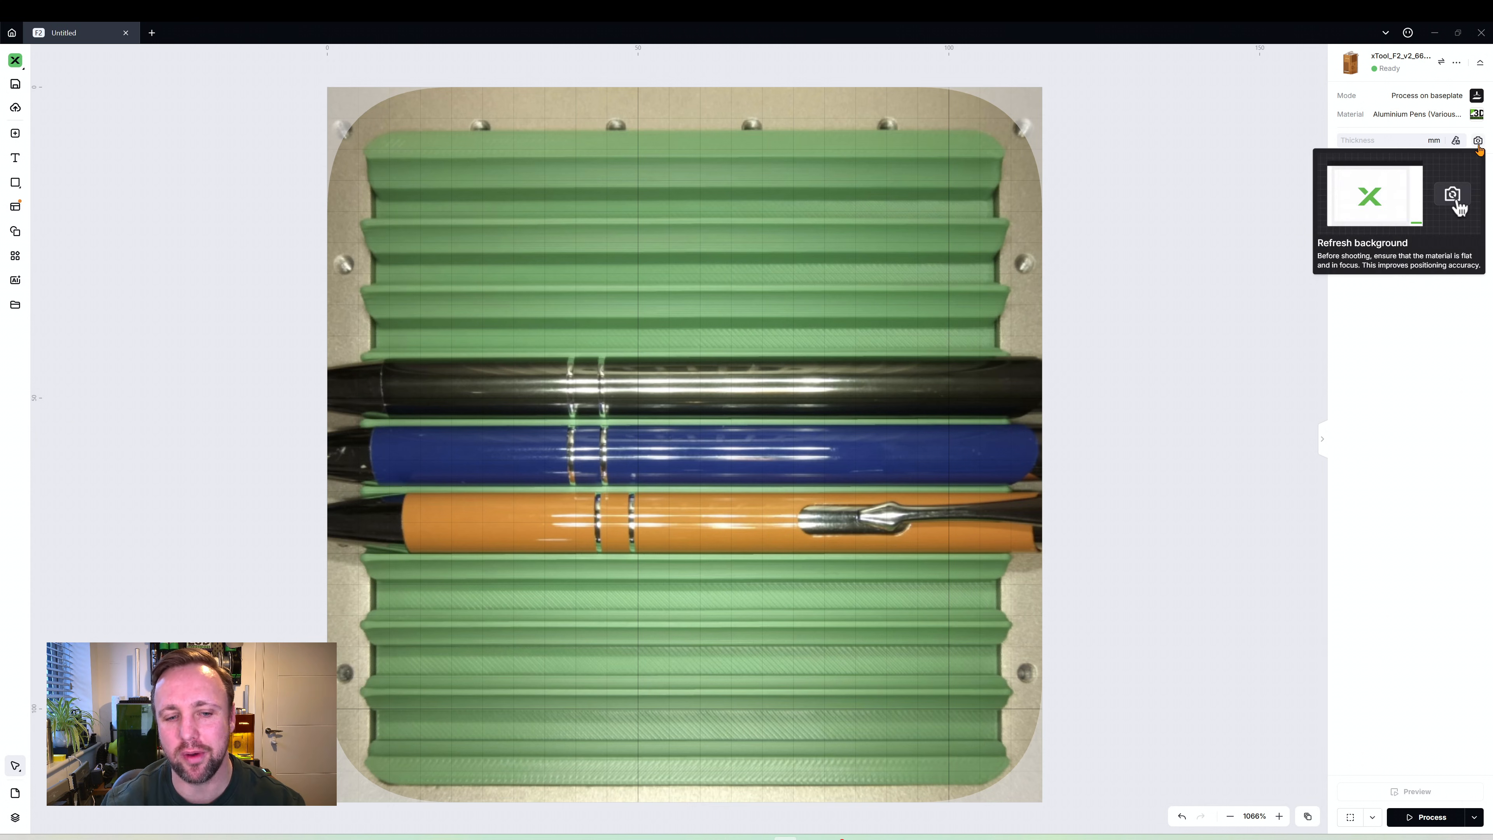
pyautogui.moveTo(1480, 152)
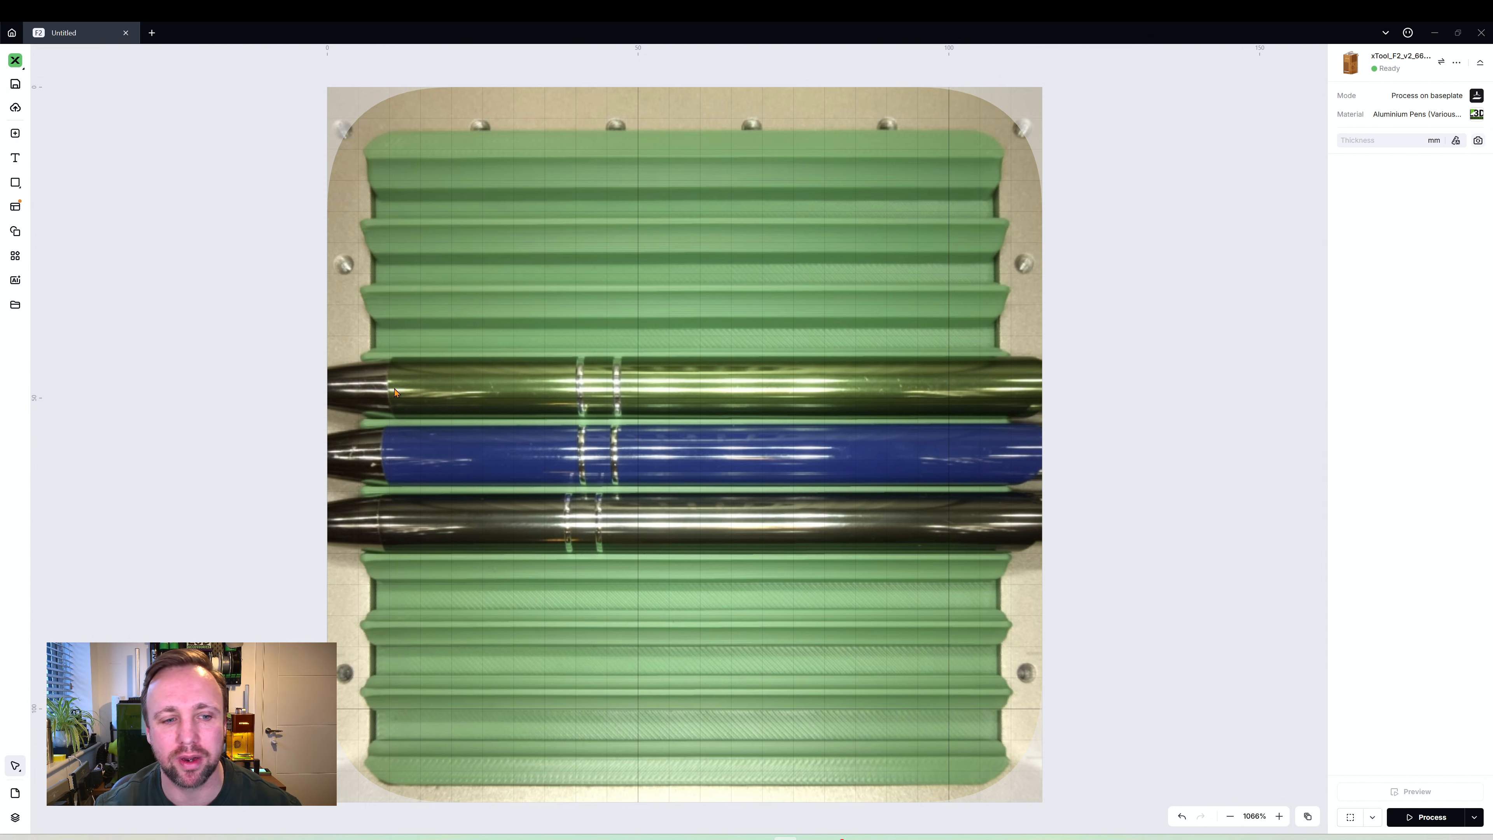
pyautogui.moveTo(726, 450)
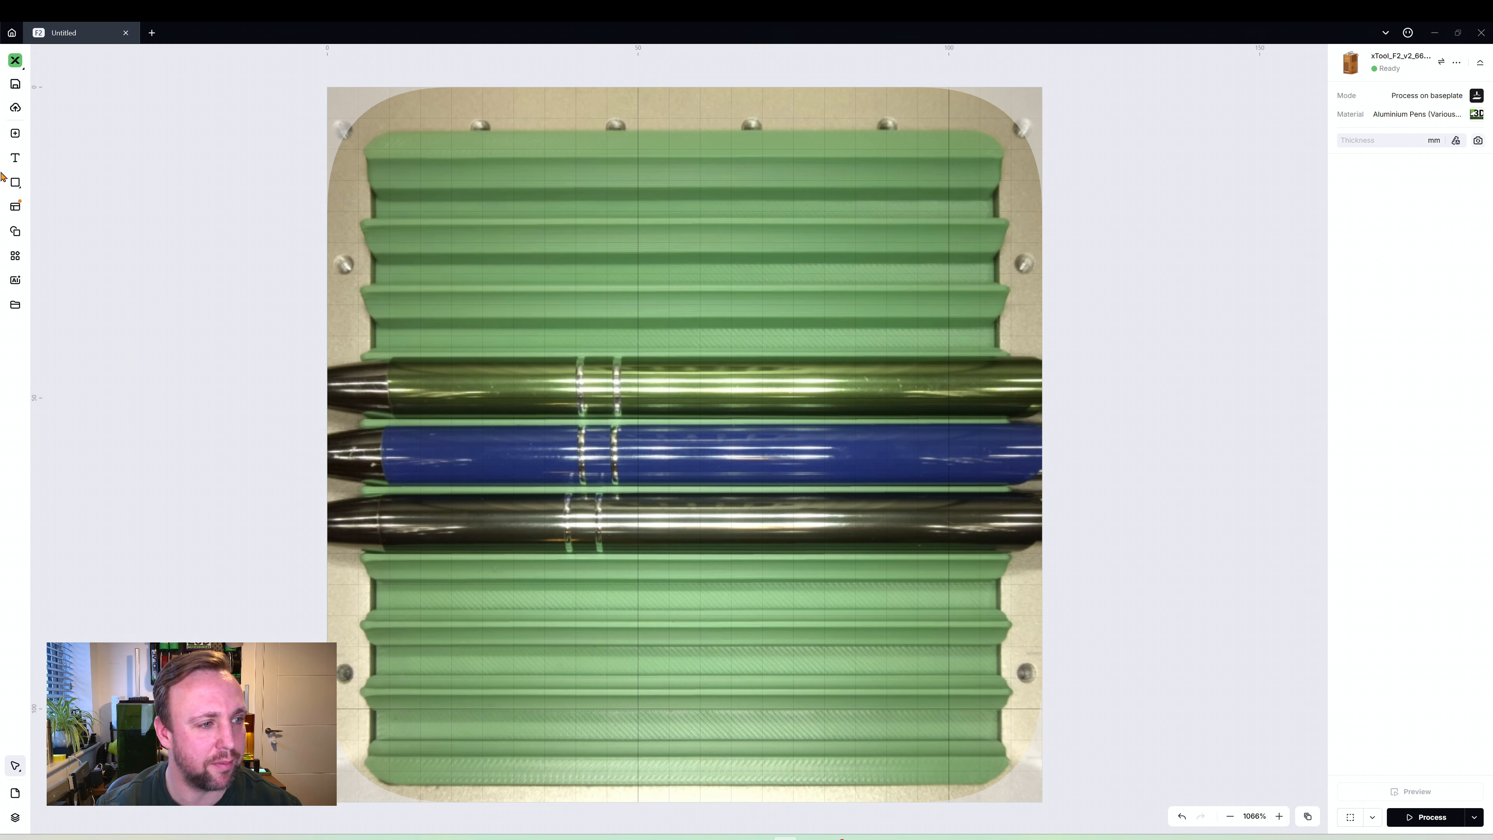
pyautogui.moveTo(16, 157)
pyautogui.write('Christopher')
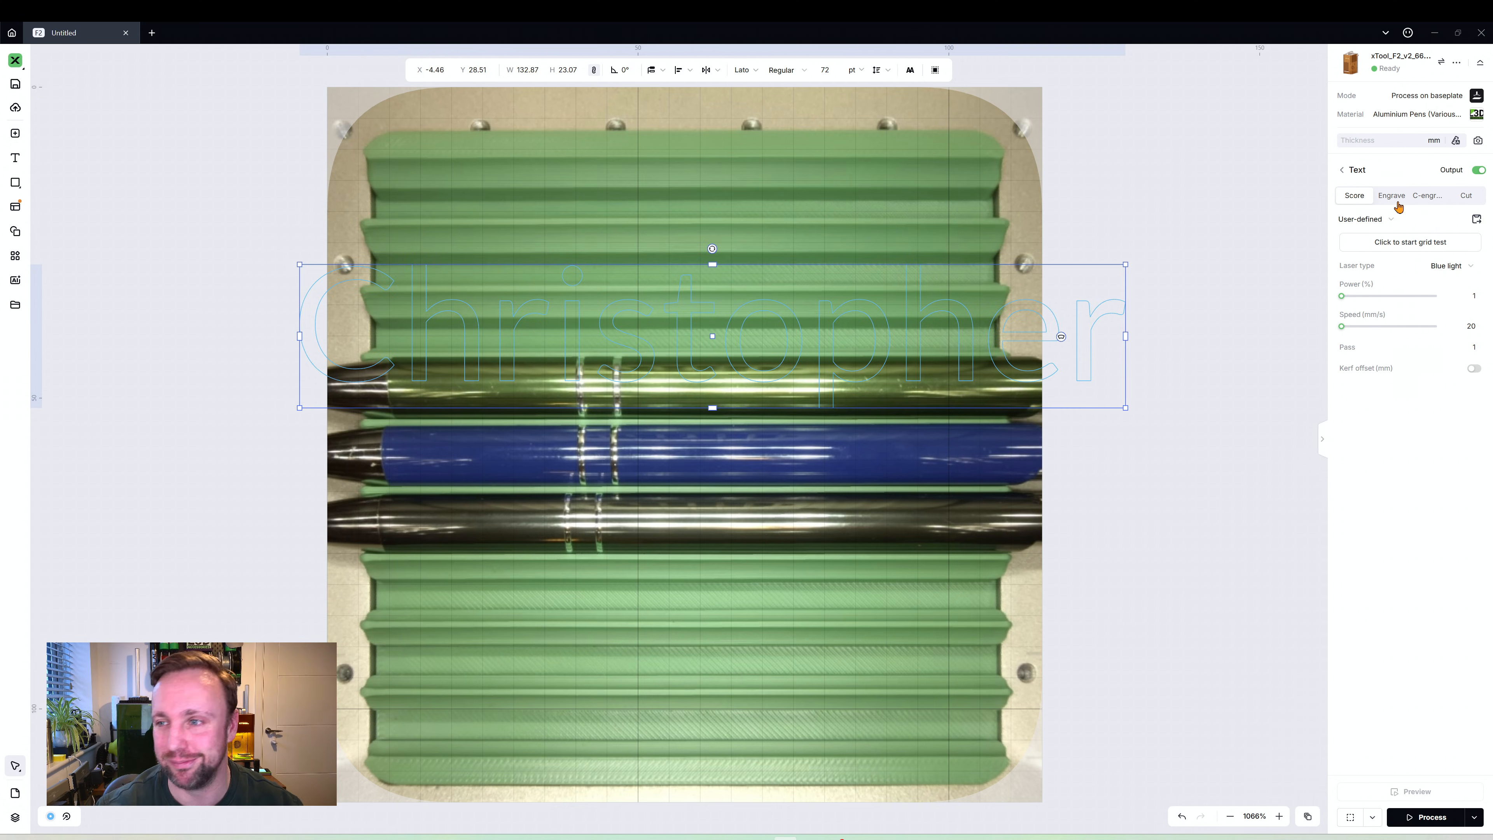
# Make 'Christopher' an infrared engrave at 85% power, 1600 mm/s, selected with the font list shown
pyautogui.click(1391, 195)
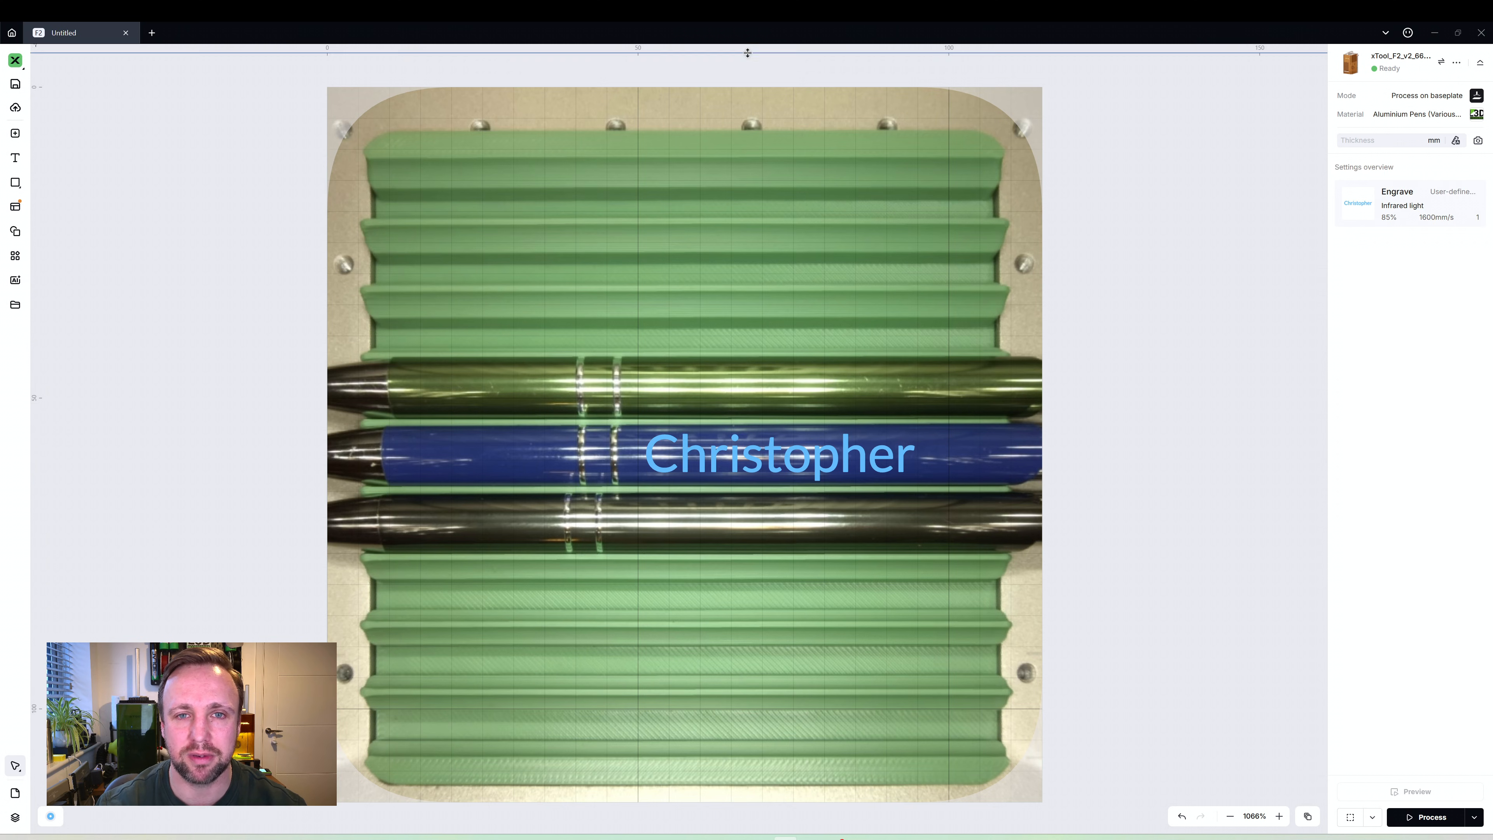
pyautogui.click(777, 454)
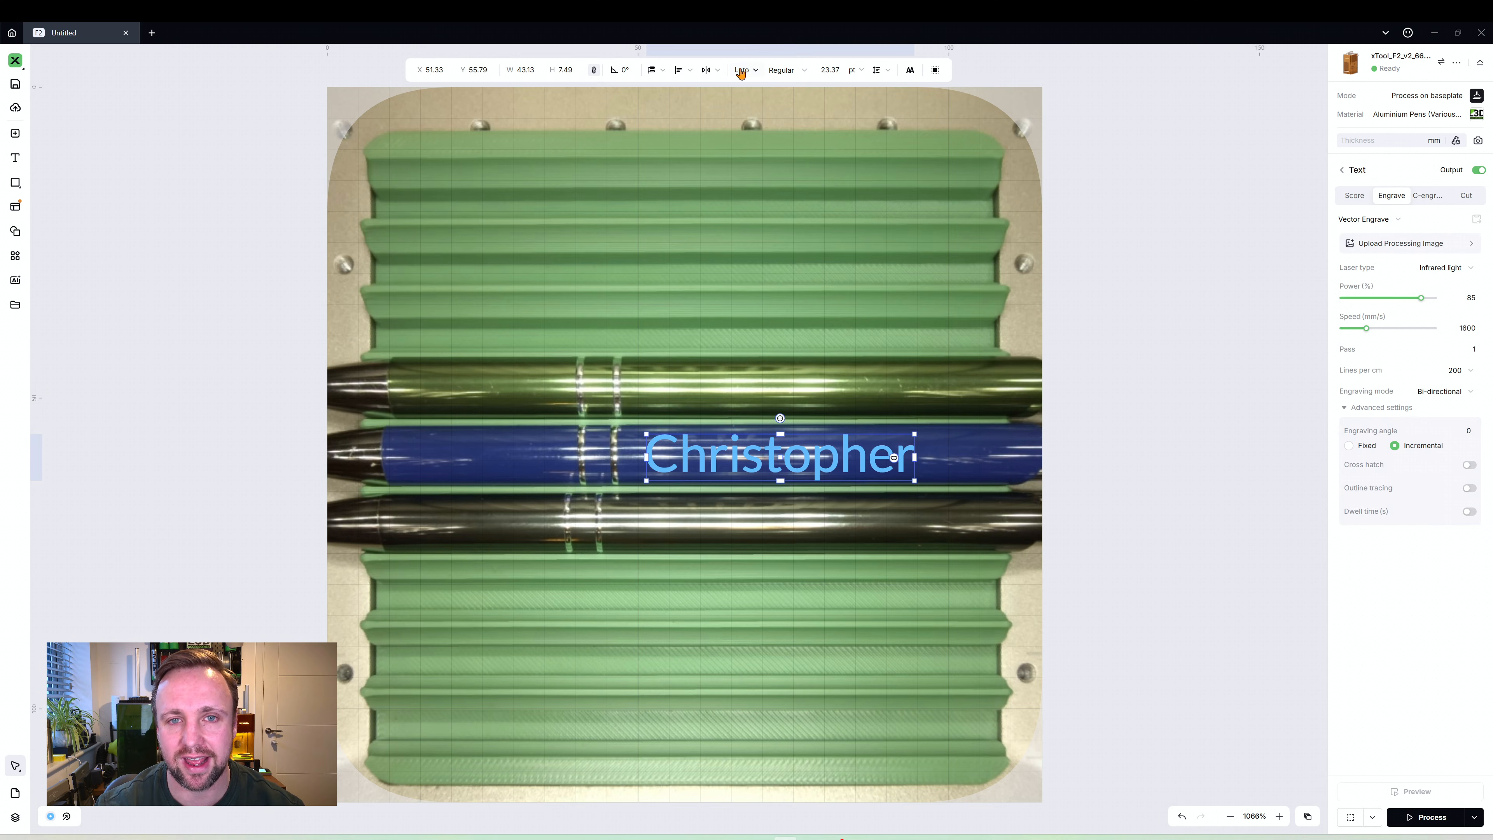
pyautogui.click(781, 69)
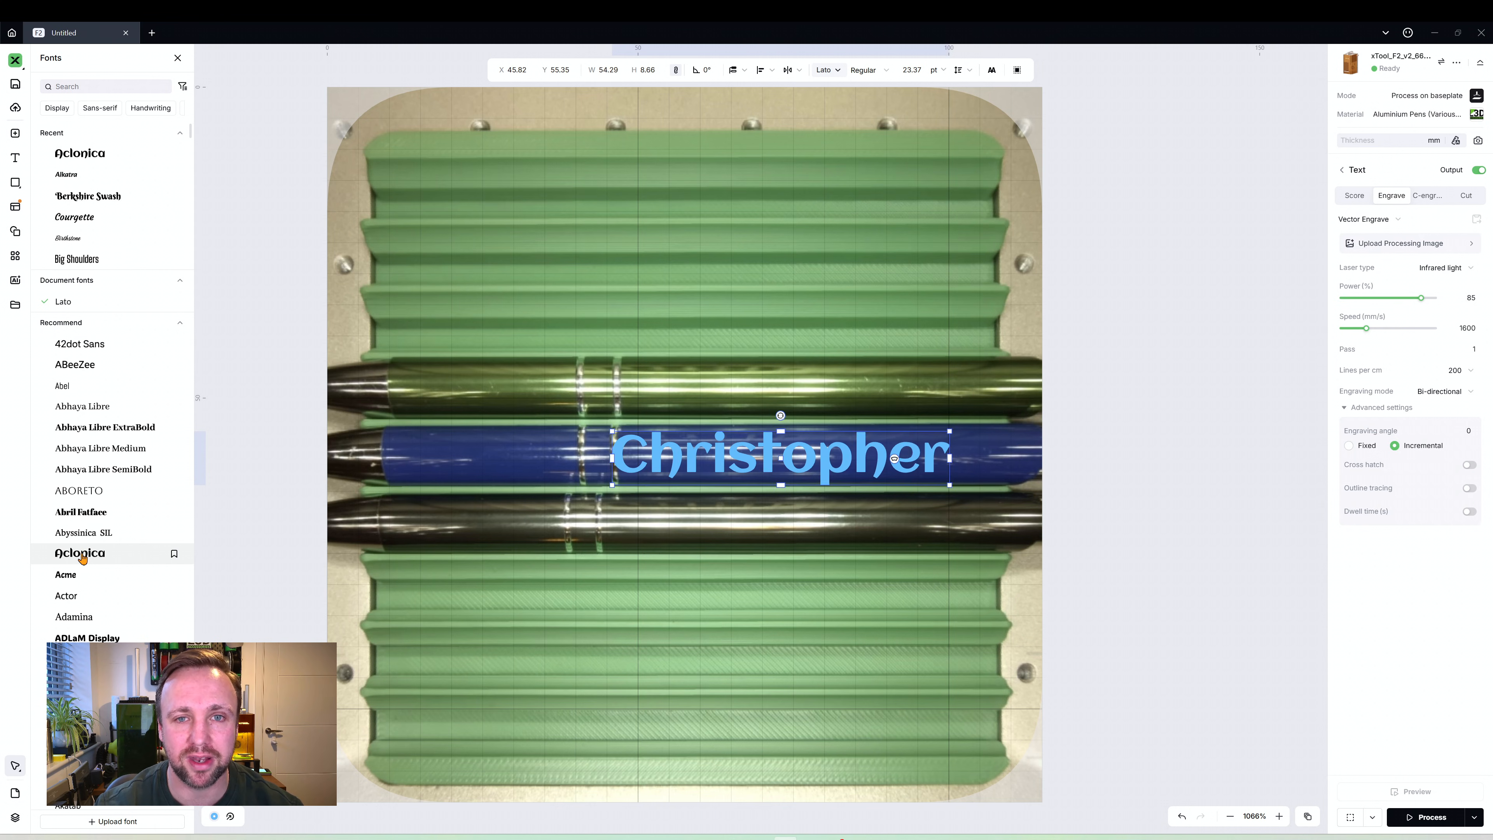
# Apply the Aclonica font to the name and centre it over the blue pen
pyautogui.click(79, 552)
pyautogui.write('6')
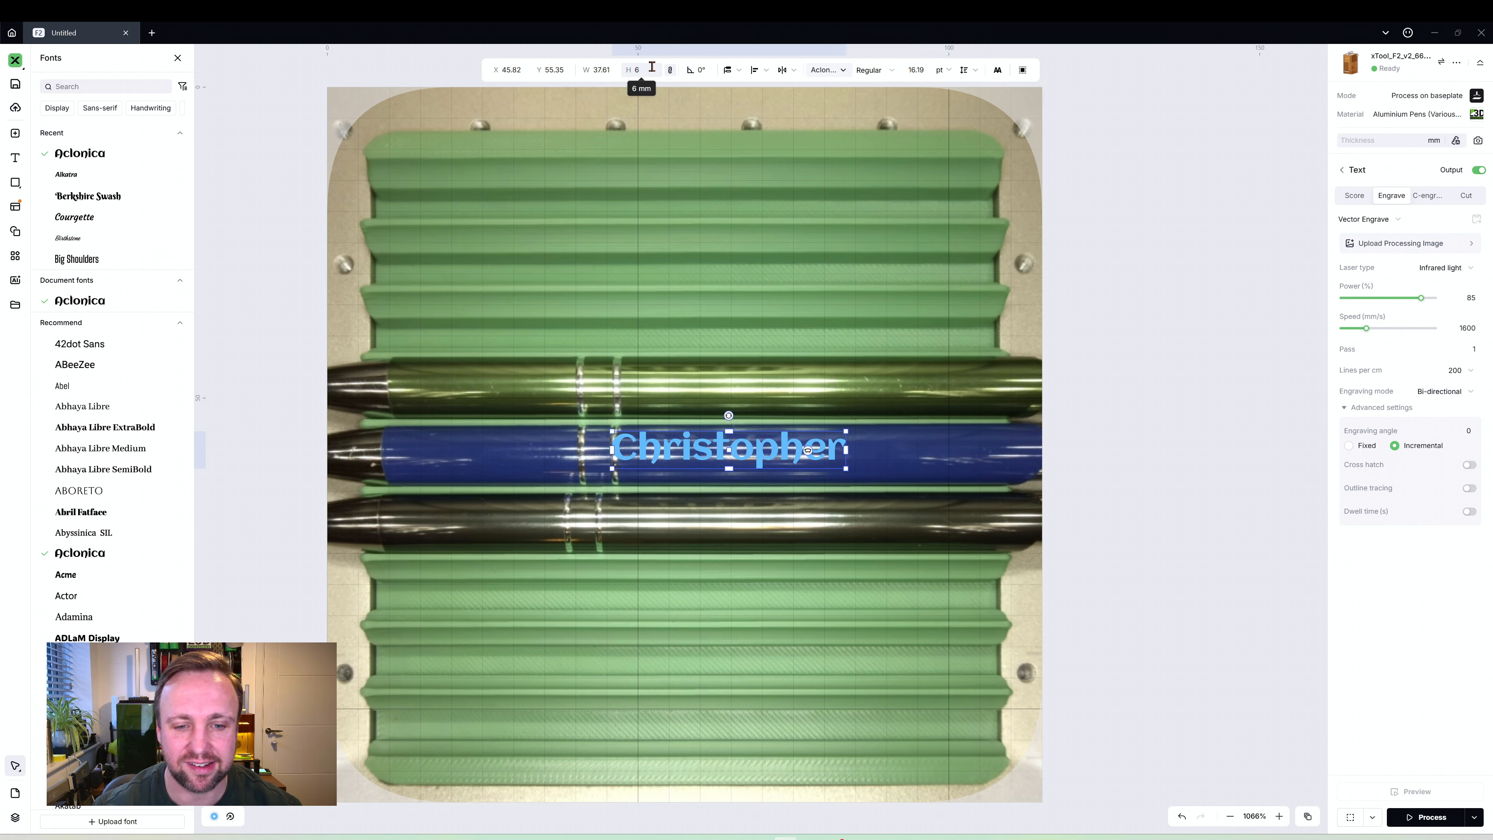
pyautogui.moveTo(728, 447); pyautogui.dragTo(755, 455)
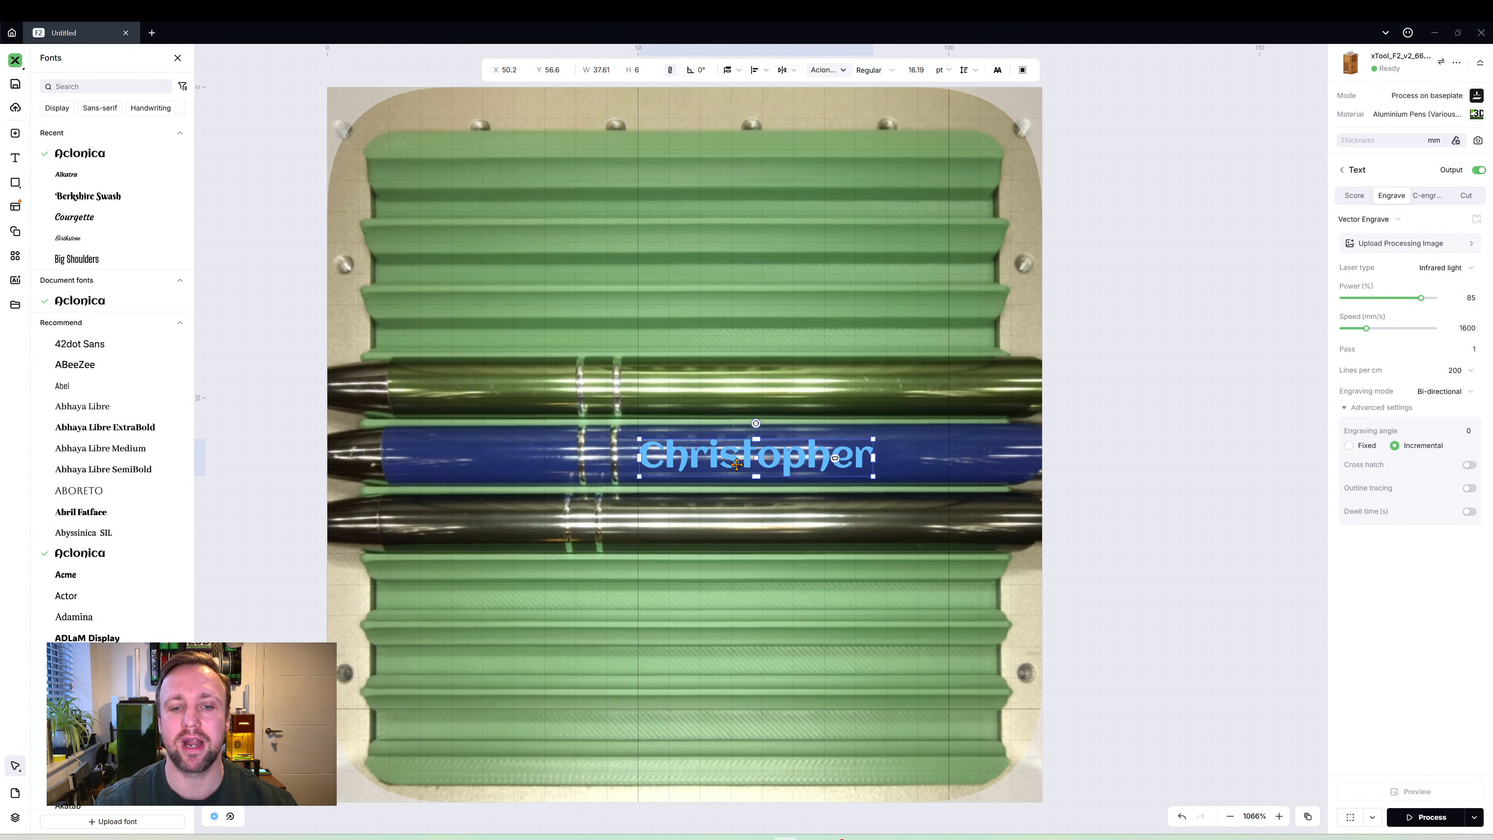
pyautogui.moveTo(755, 454); pyautogui.dragTo(805, 461)
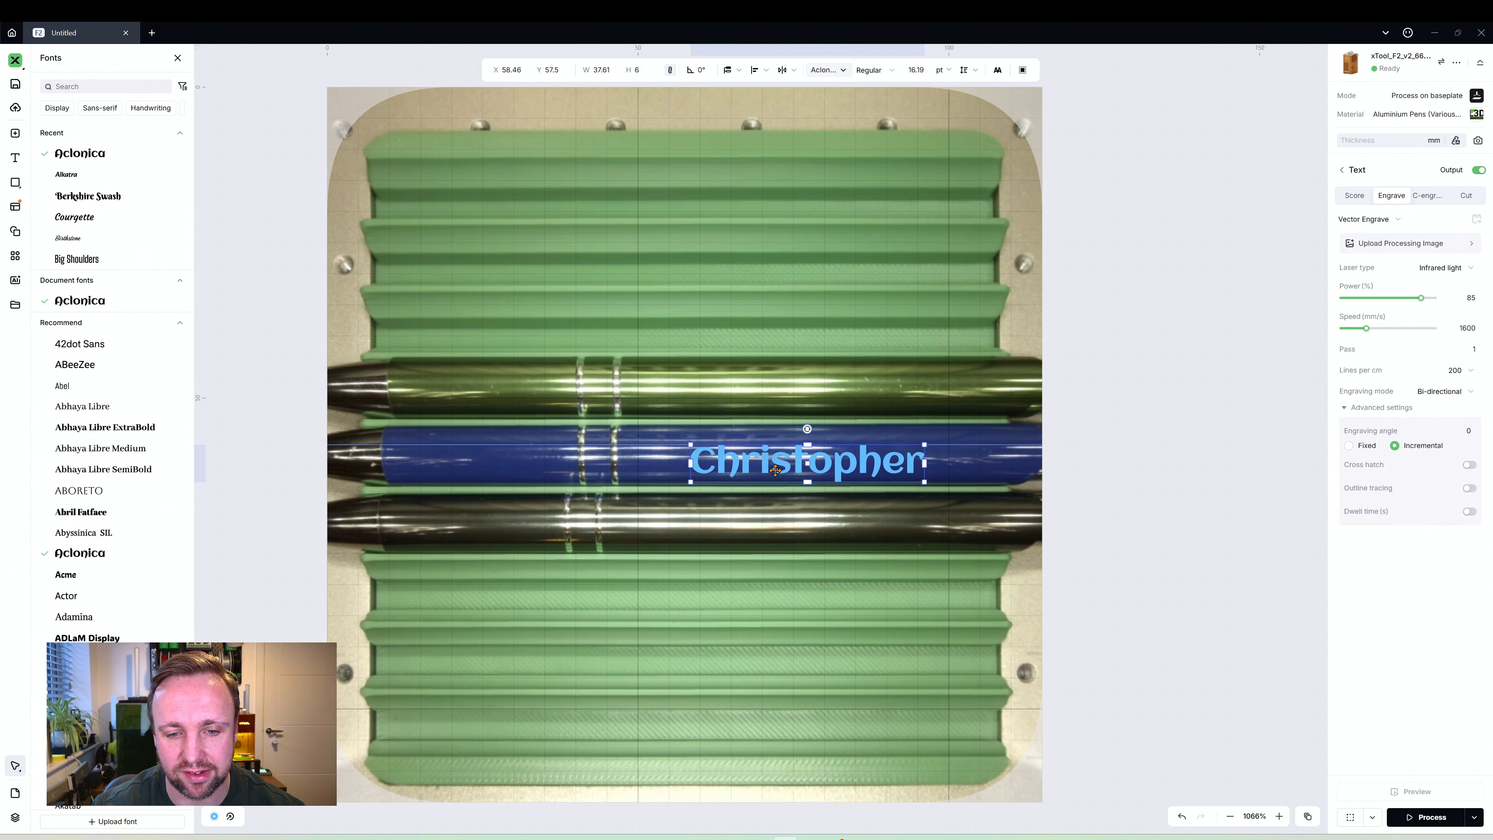
pyautogui.moveTo(806, 459); pyautogui.dragTo(772, 451)
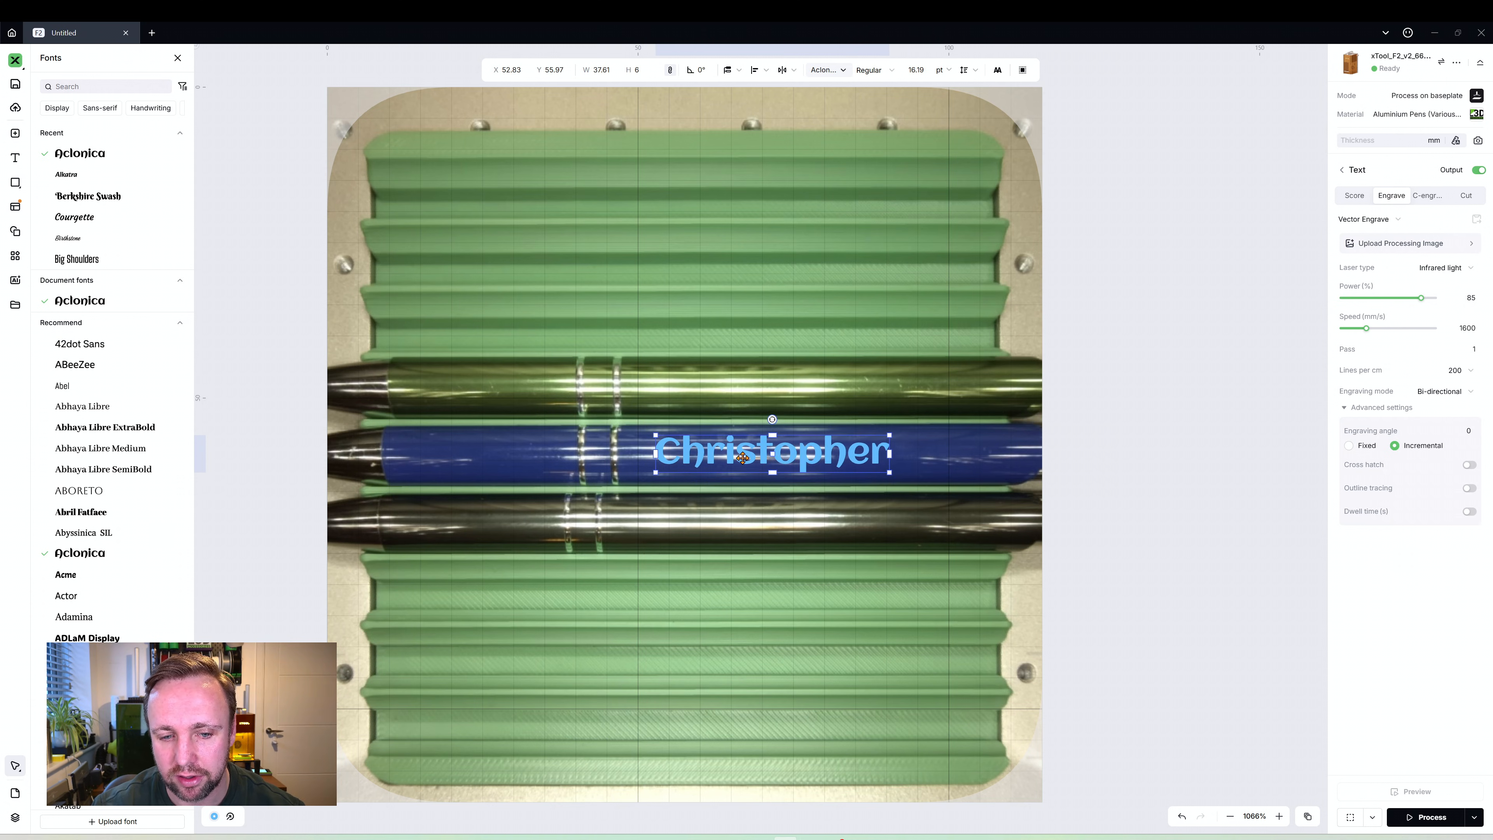
pyautogui.moveTo(771, 452); pyautogui.dragTo(773, 453)
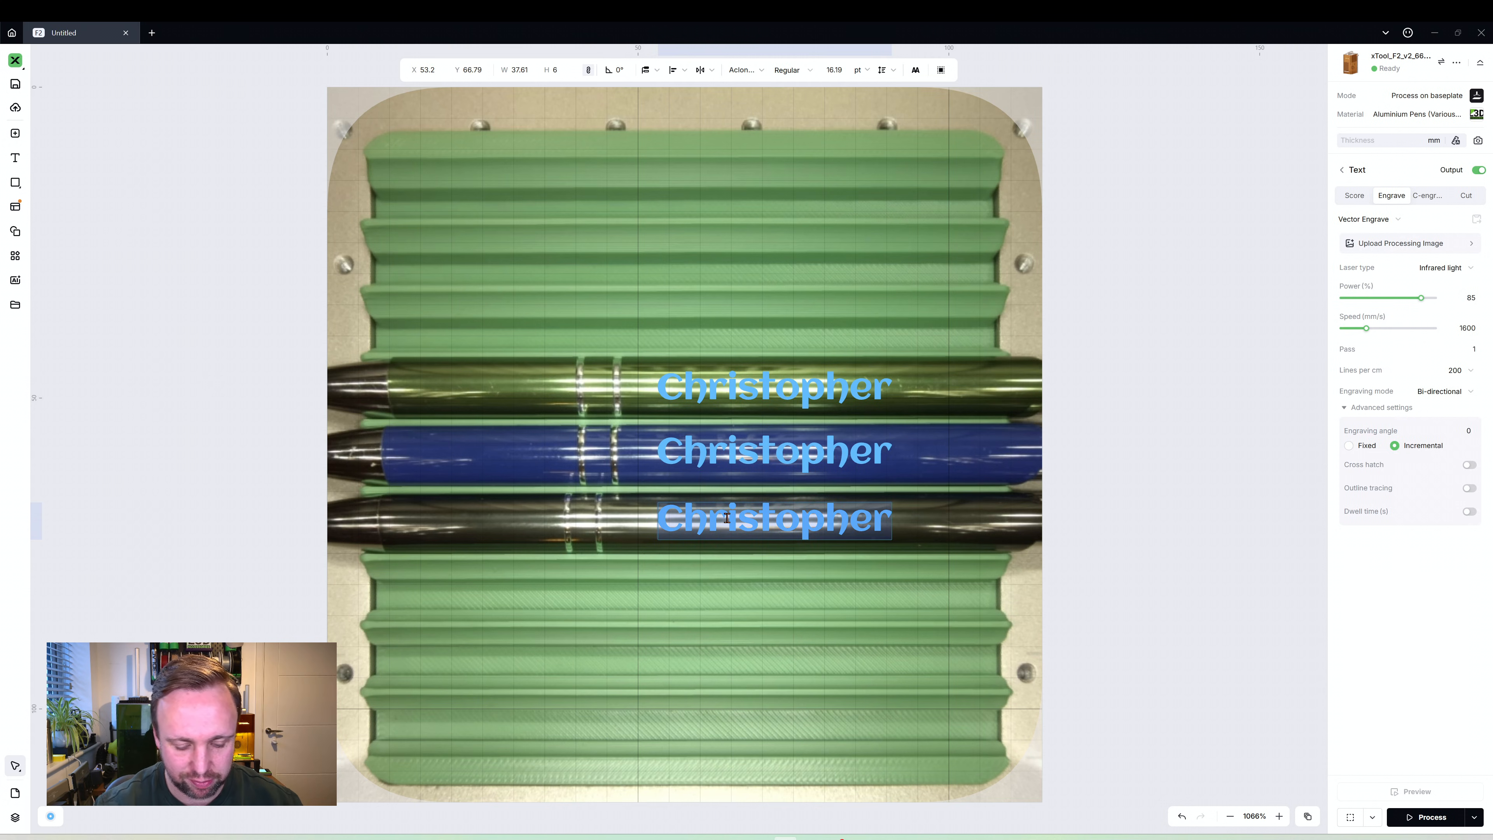
# Retype the duplicated names as Penelope and Jennifer on the other two pens and review the layout
pyautogui.write('Penelope')
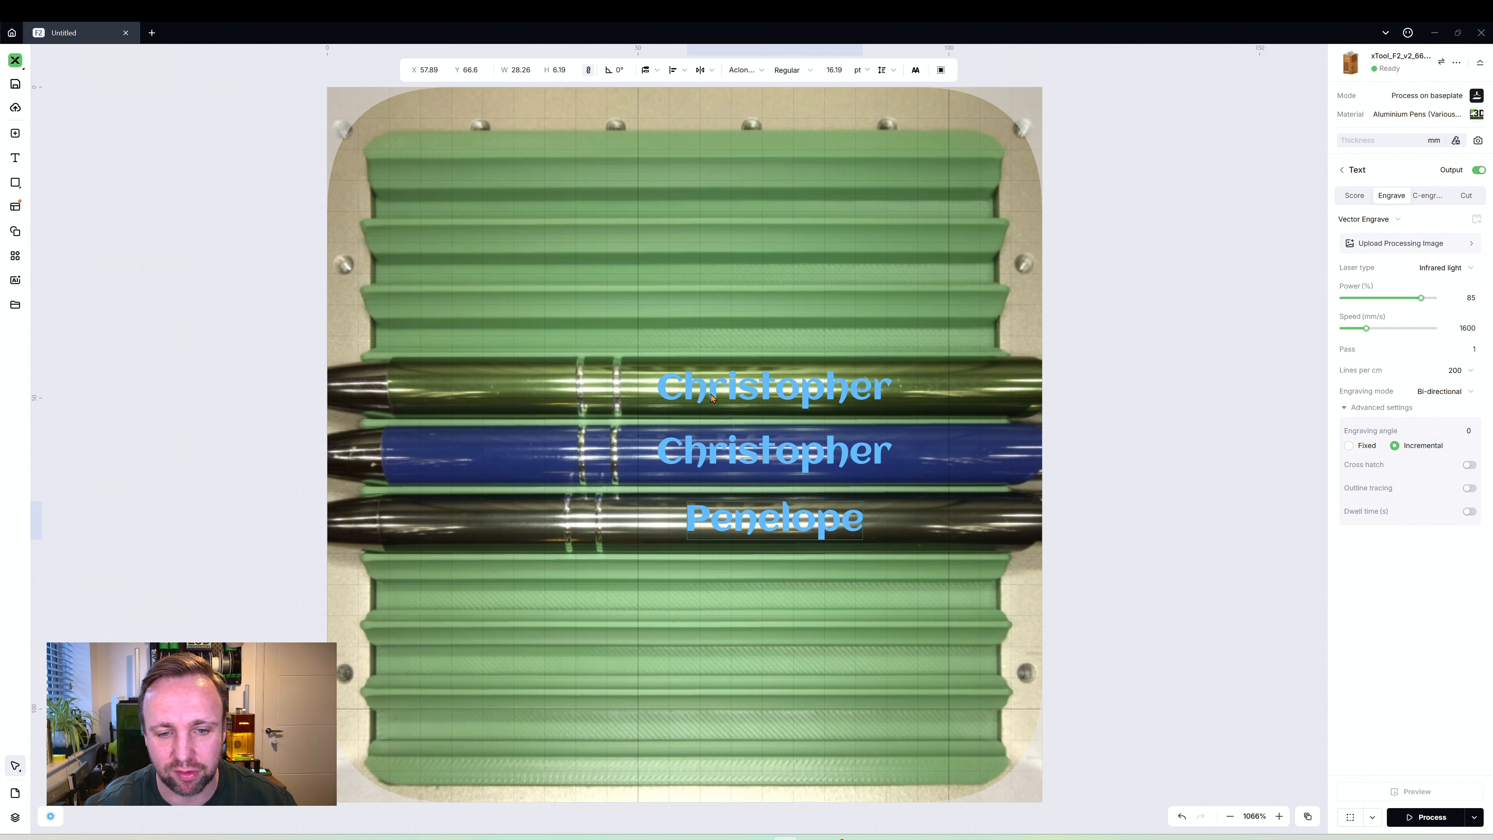
pyautogui.write('Jennifer')
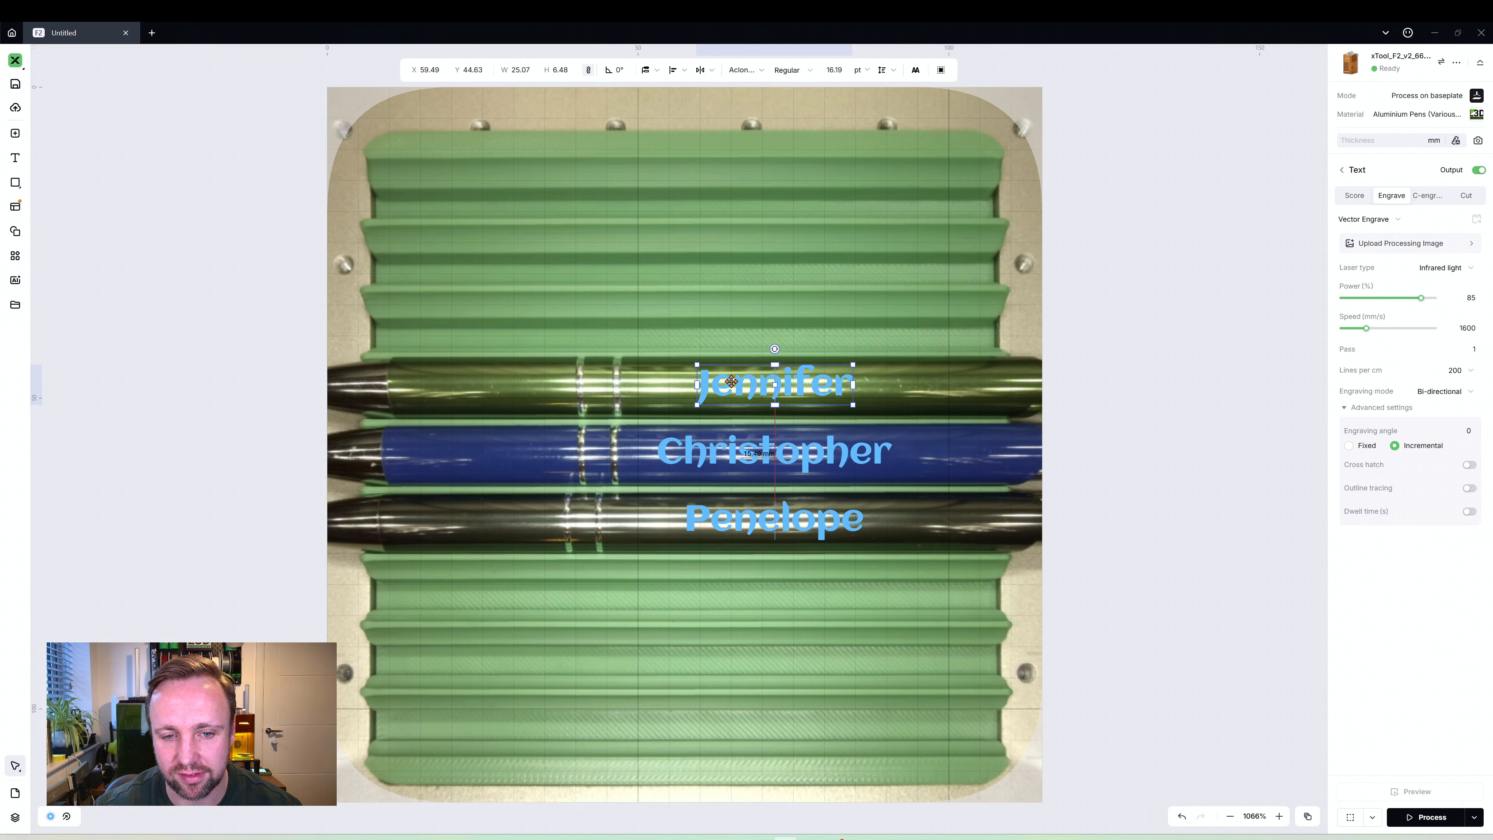
pyautogui.click(773, 517)
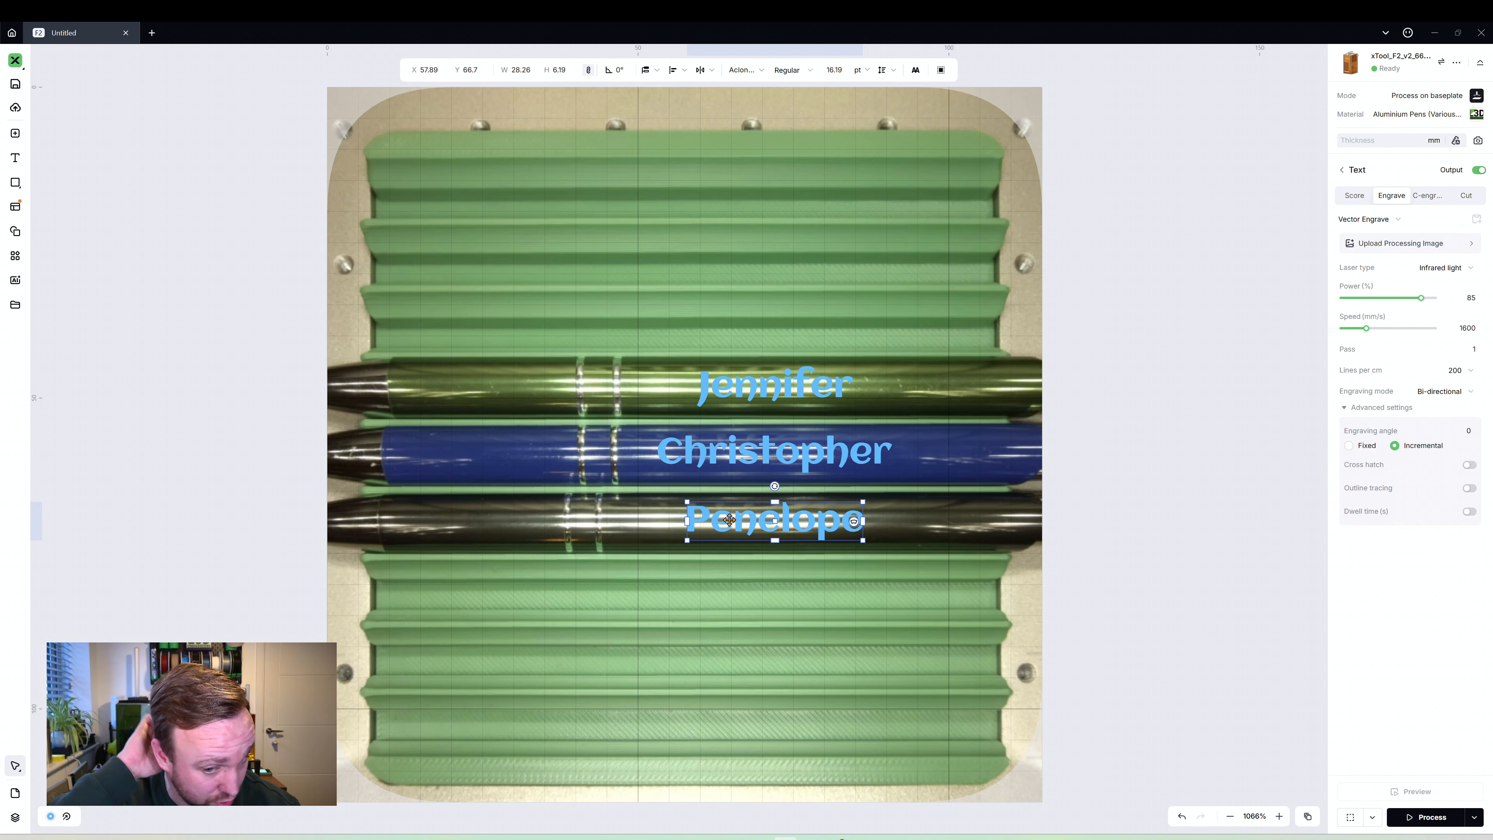
pyautogui.click(139, 250)
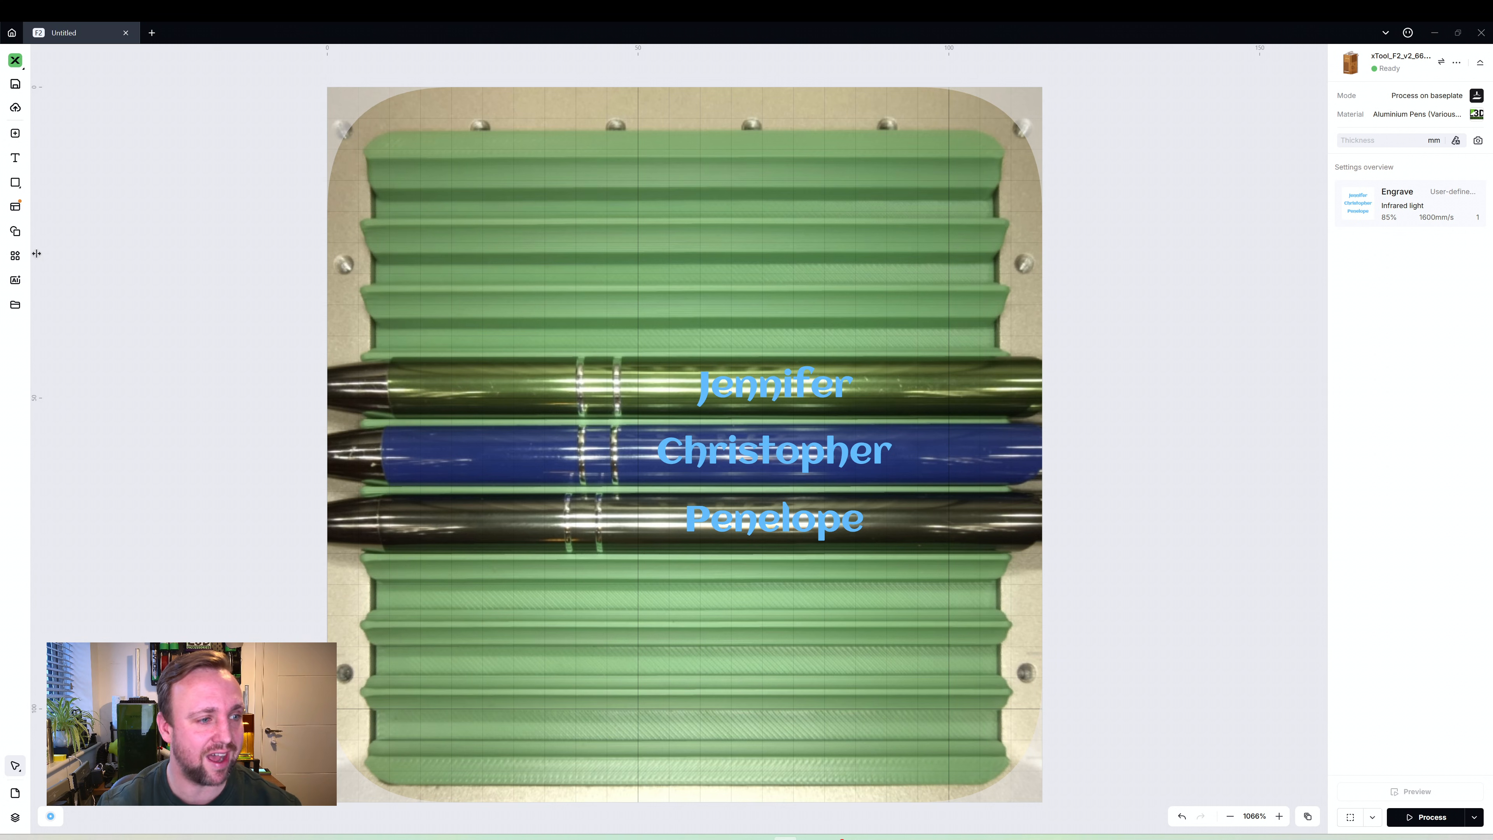
pyautogui.moveTo(16, 230)
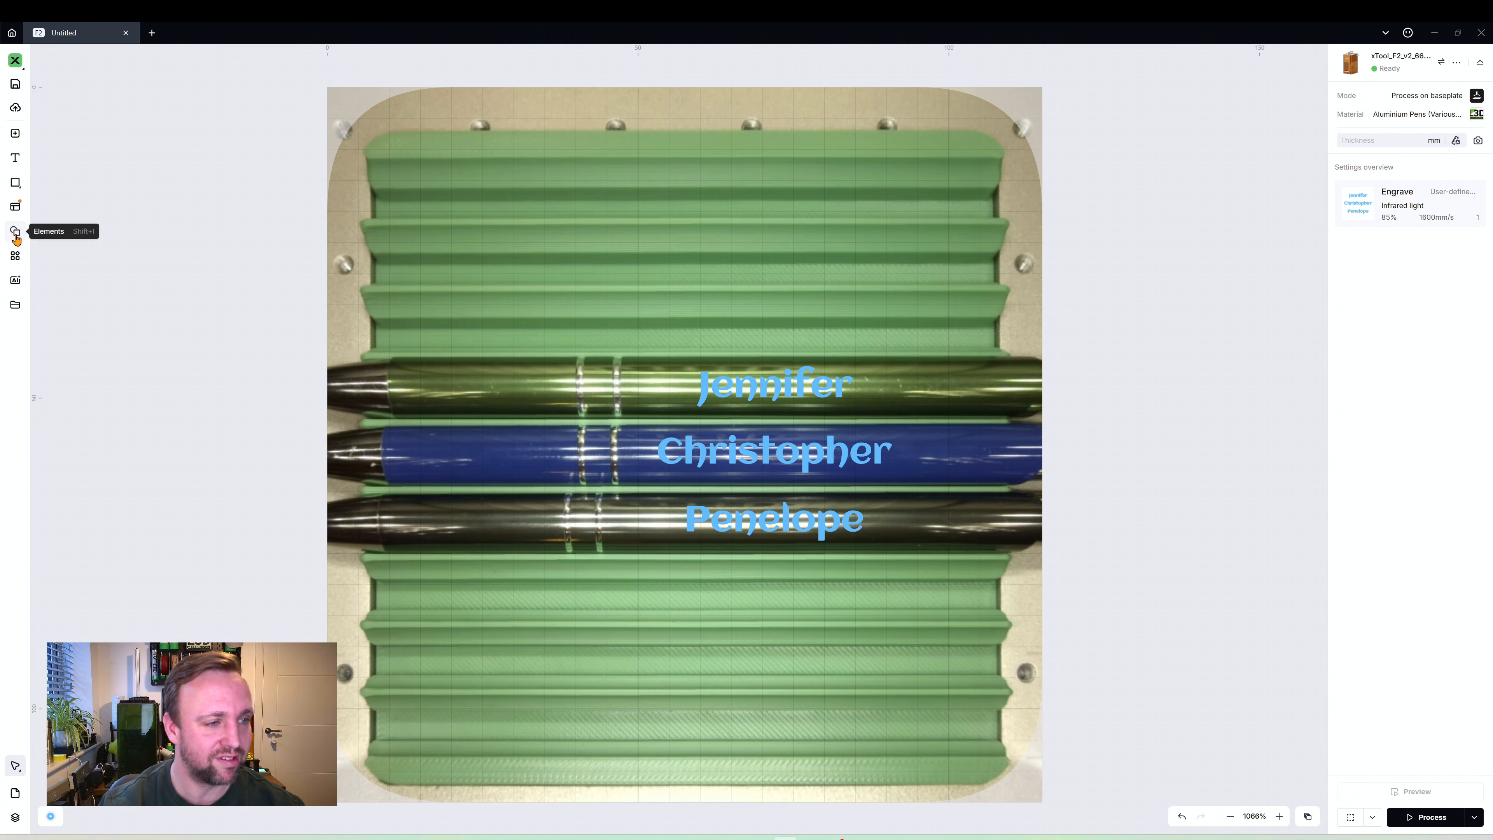
# Browse the Elements library down to the Animal icons
pyautogui.click(16, 232)
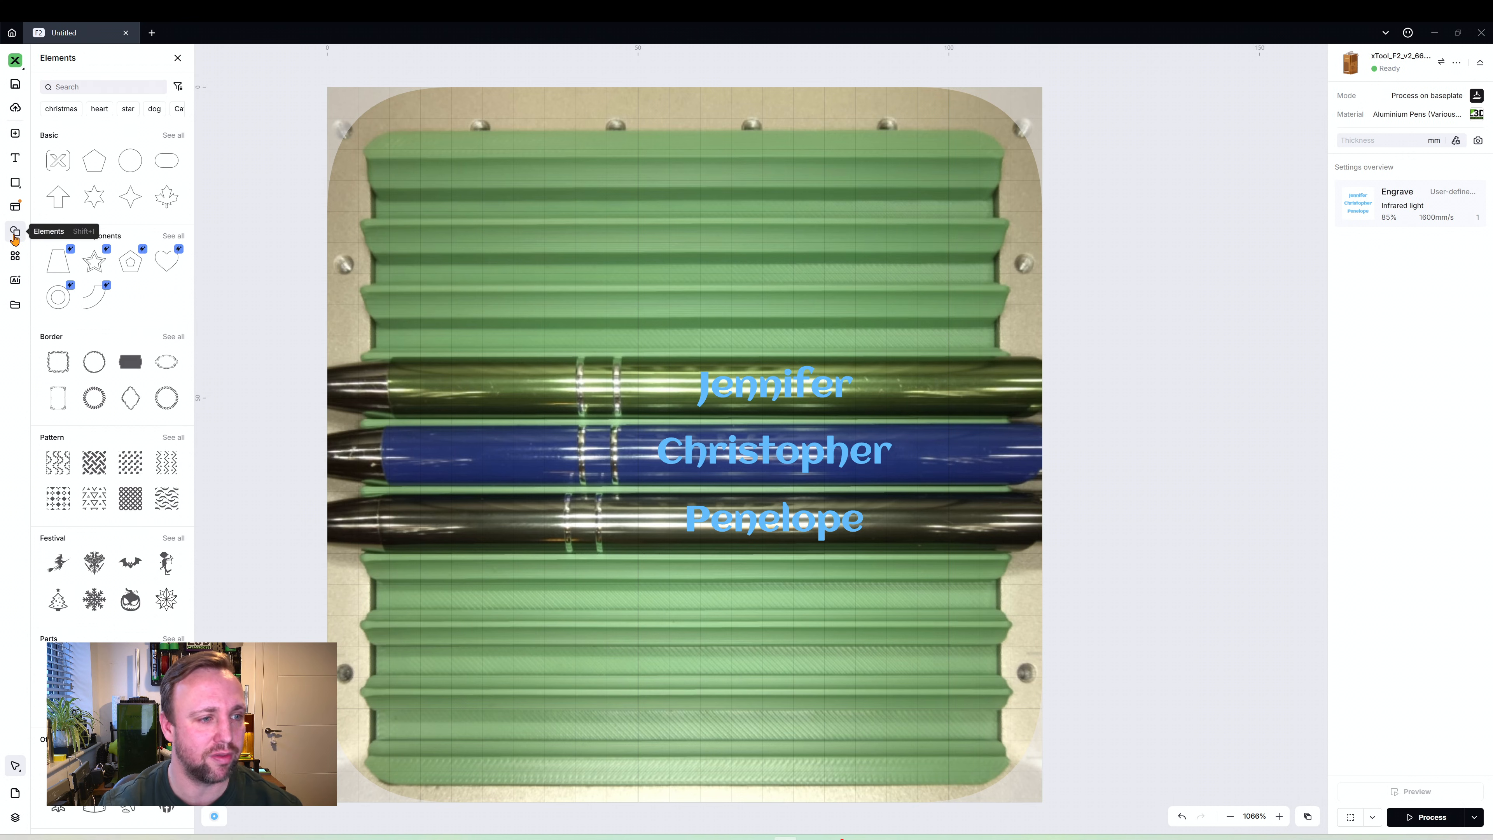
pyautogui.click(105, 86)
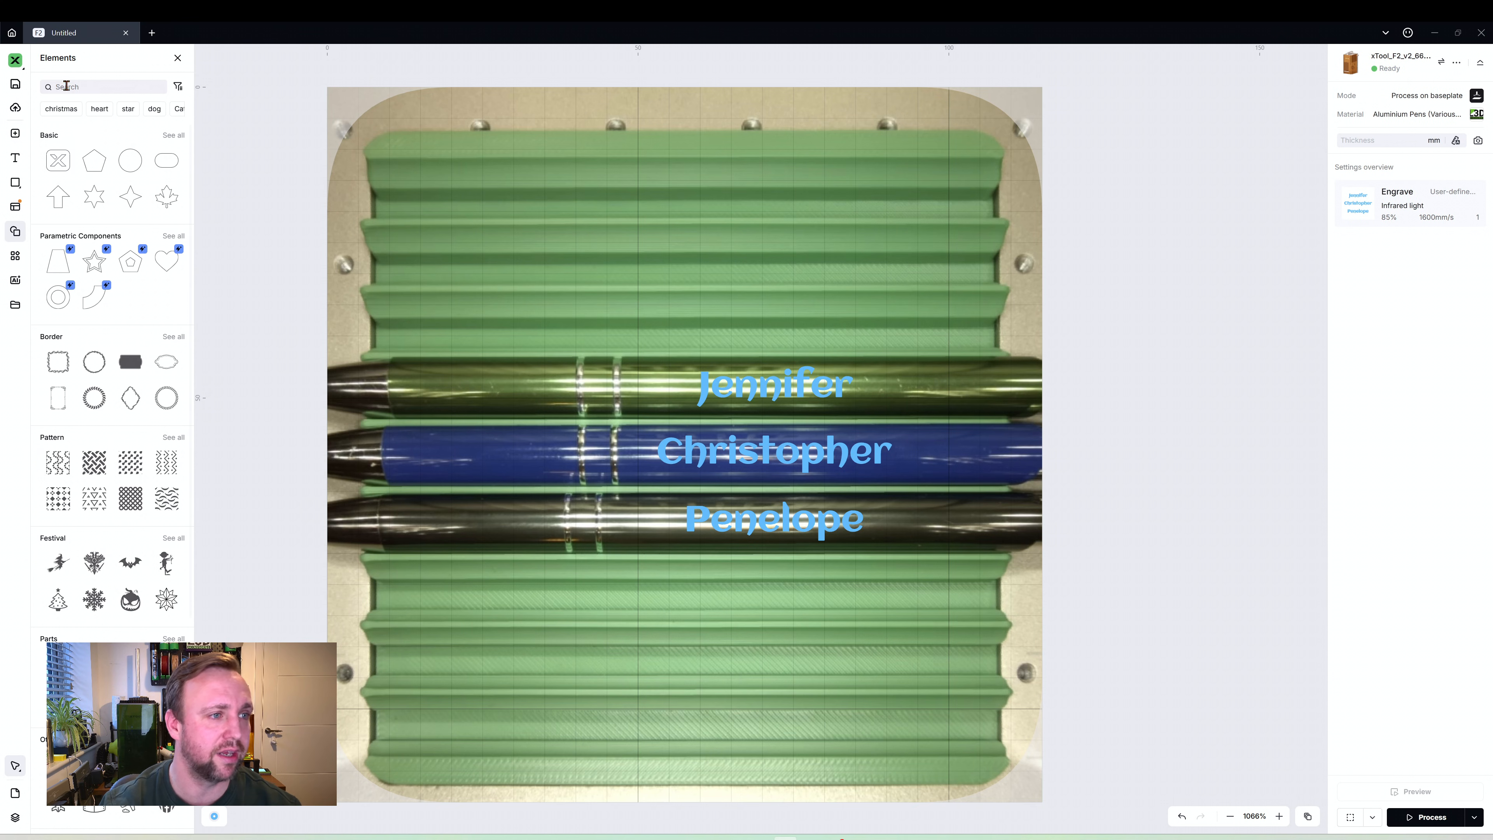
pyautogui.scroll(-3)
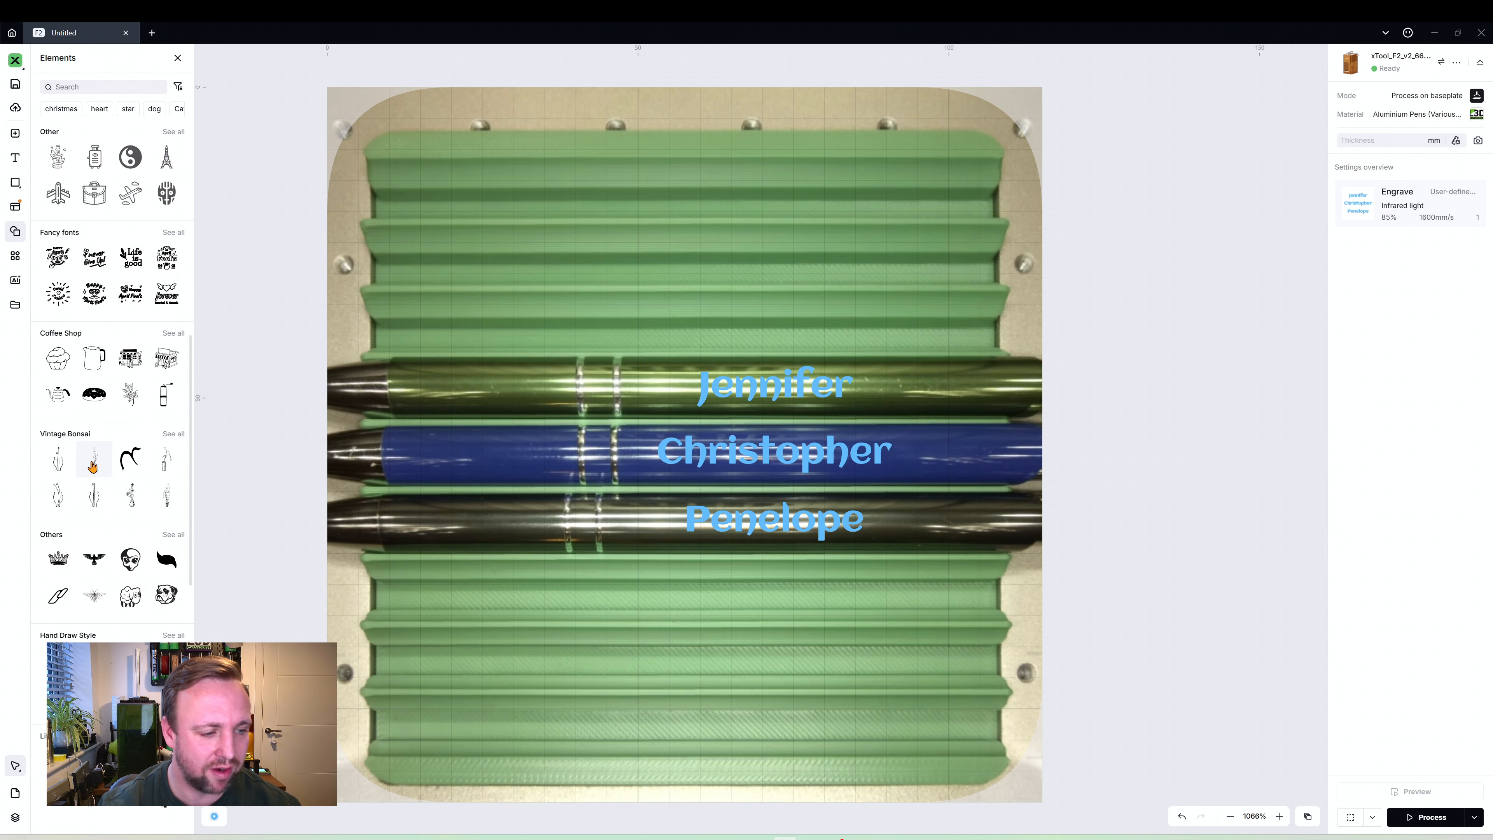
pyautogui.scroll(-3)
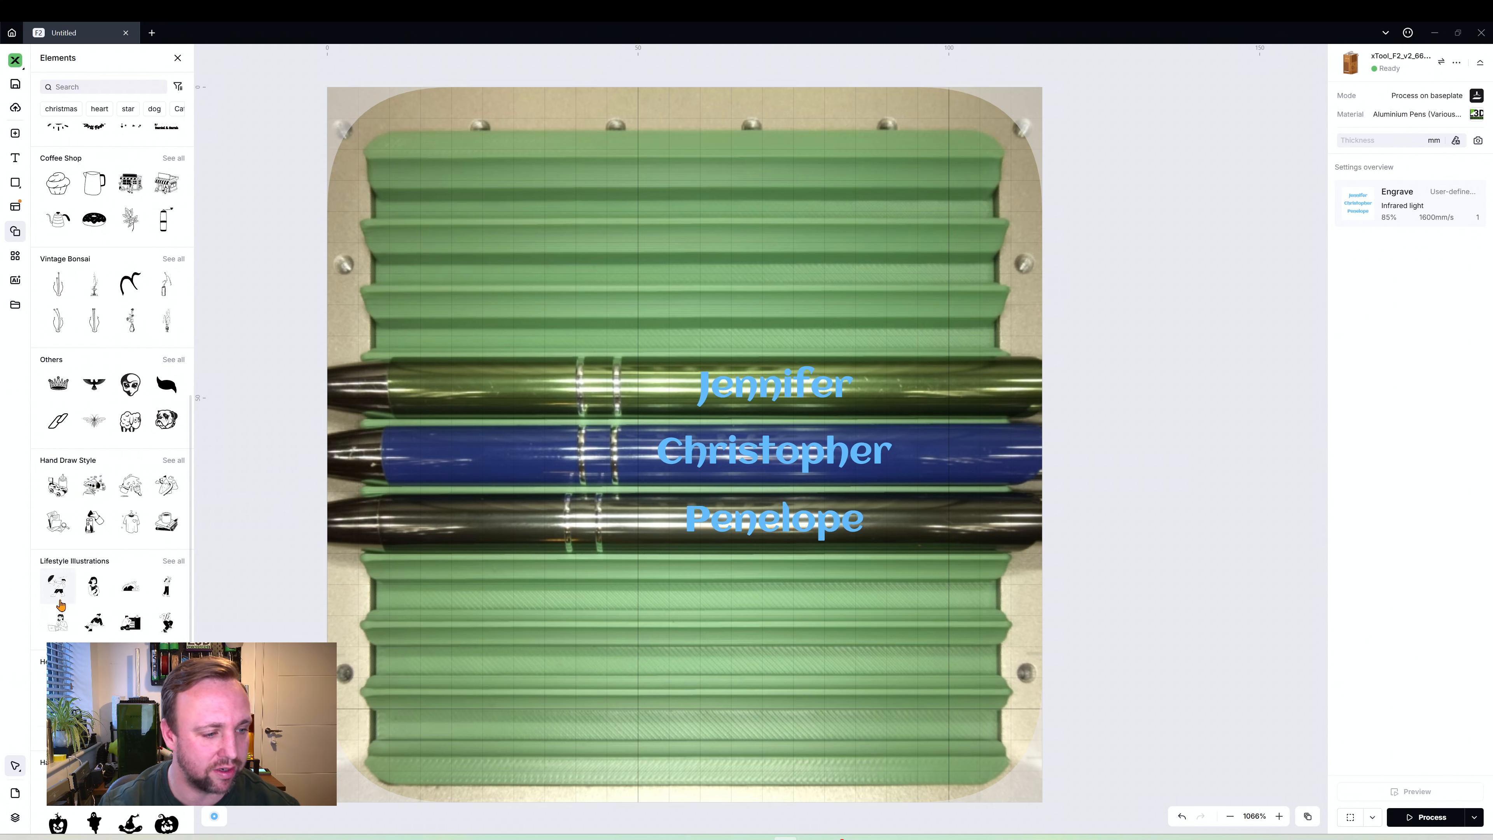
pyautogui.scroll(-3)
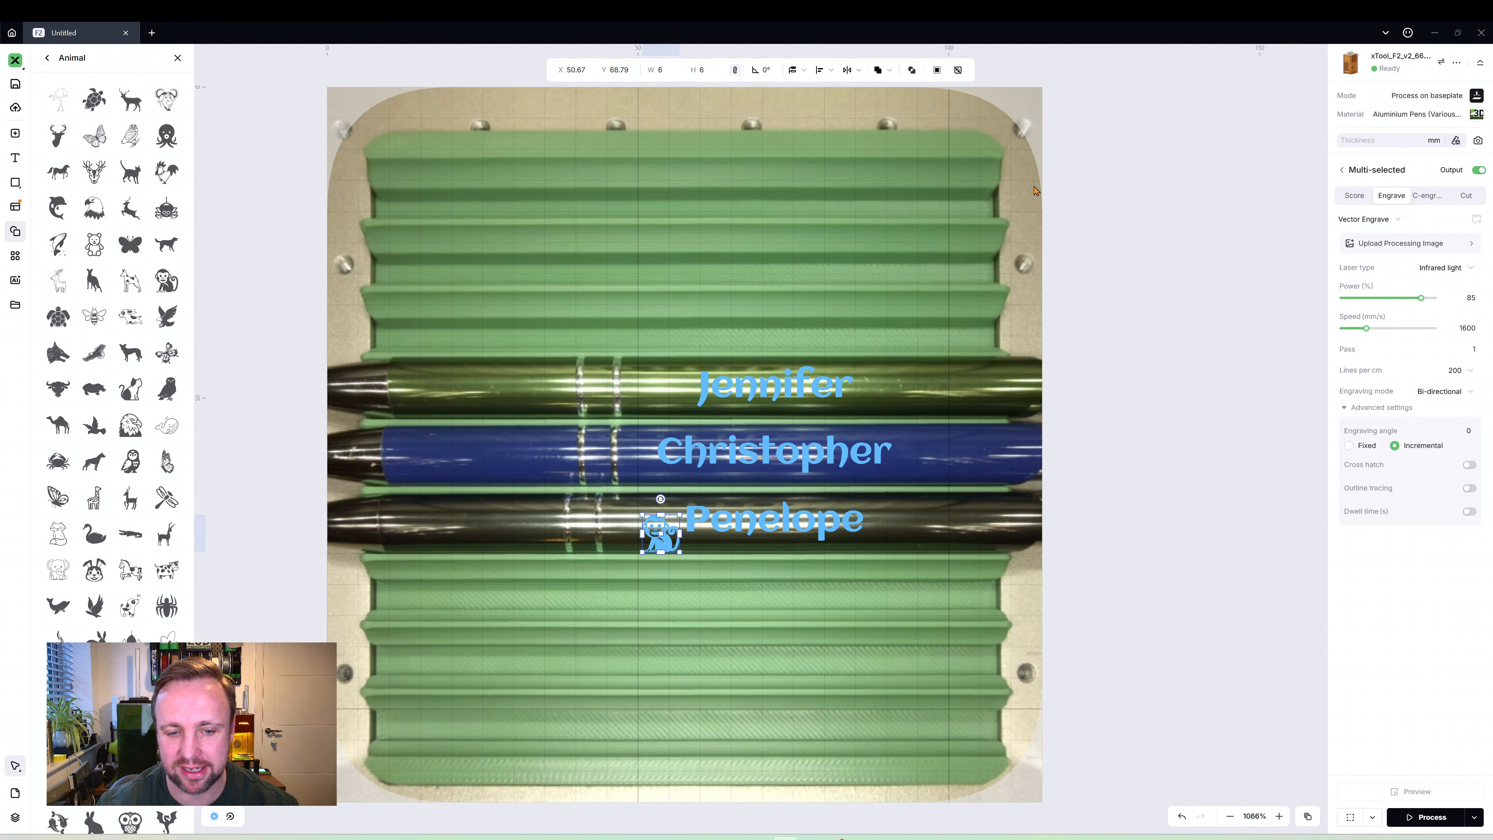
# Place the monkey by Christopher, shrink the butterfly by Jennifer and move the rabbit by Penelope
pyautogui.moveTo(661, 531); pyautogui.dragTo(504, 462)
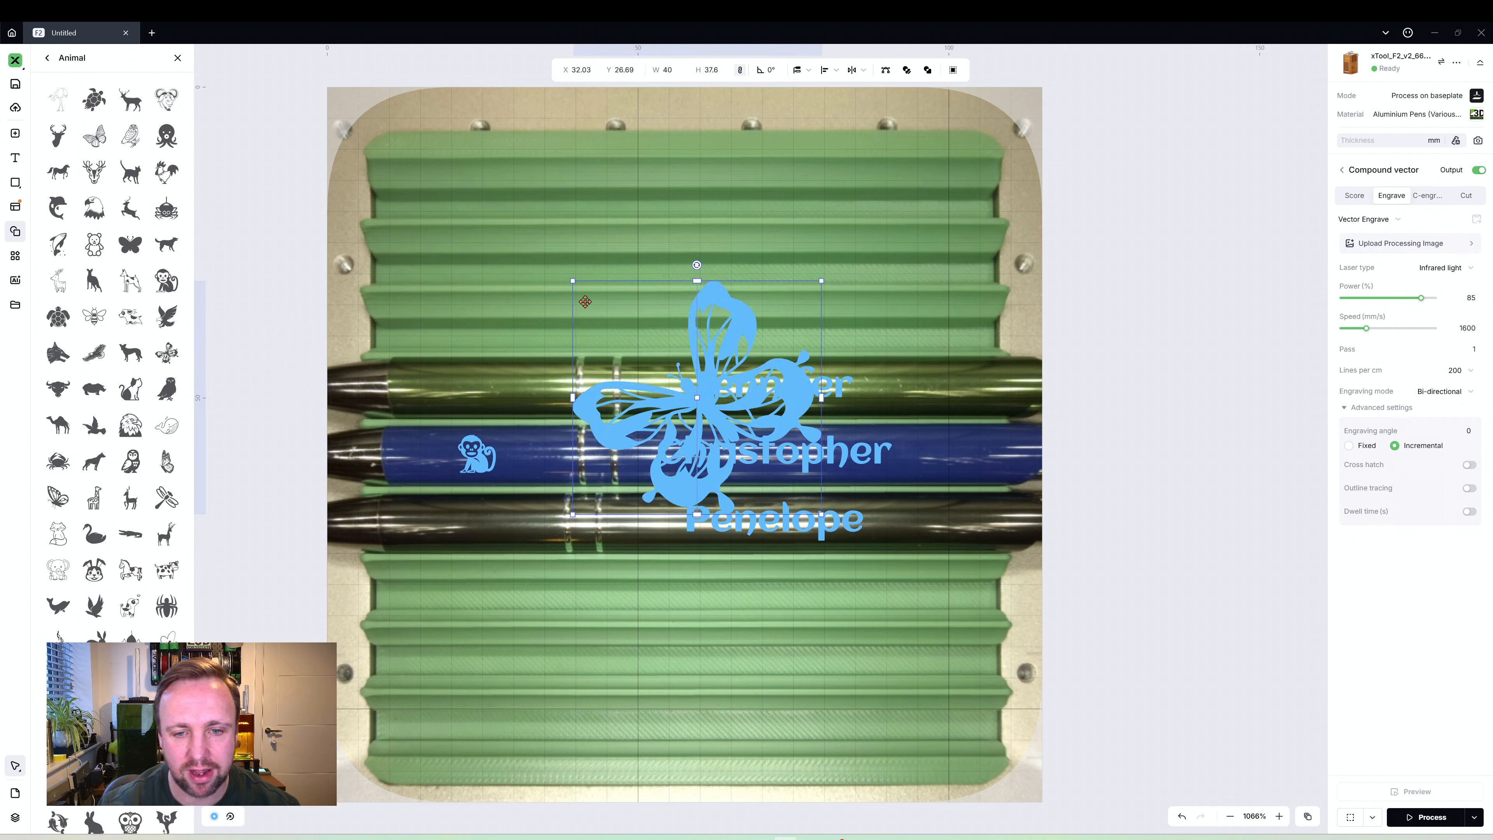
pyautogui.moveTo(696, 381); pyautogui.dragTo(512, 236)
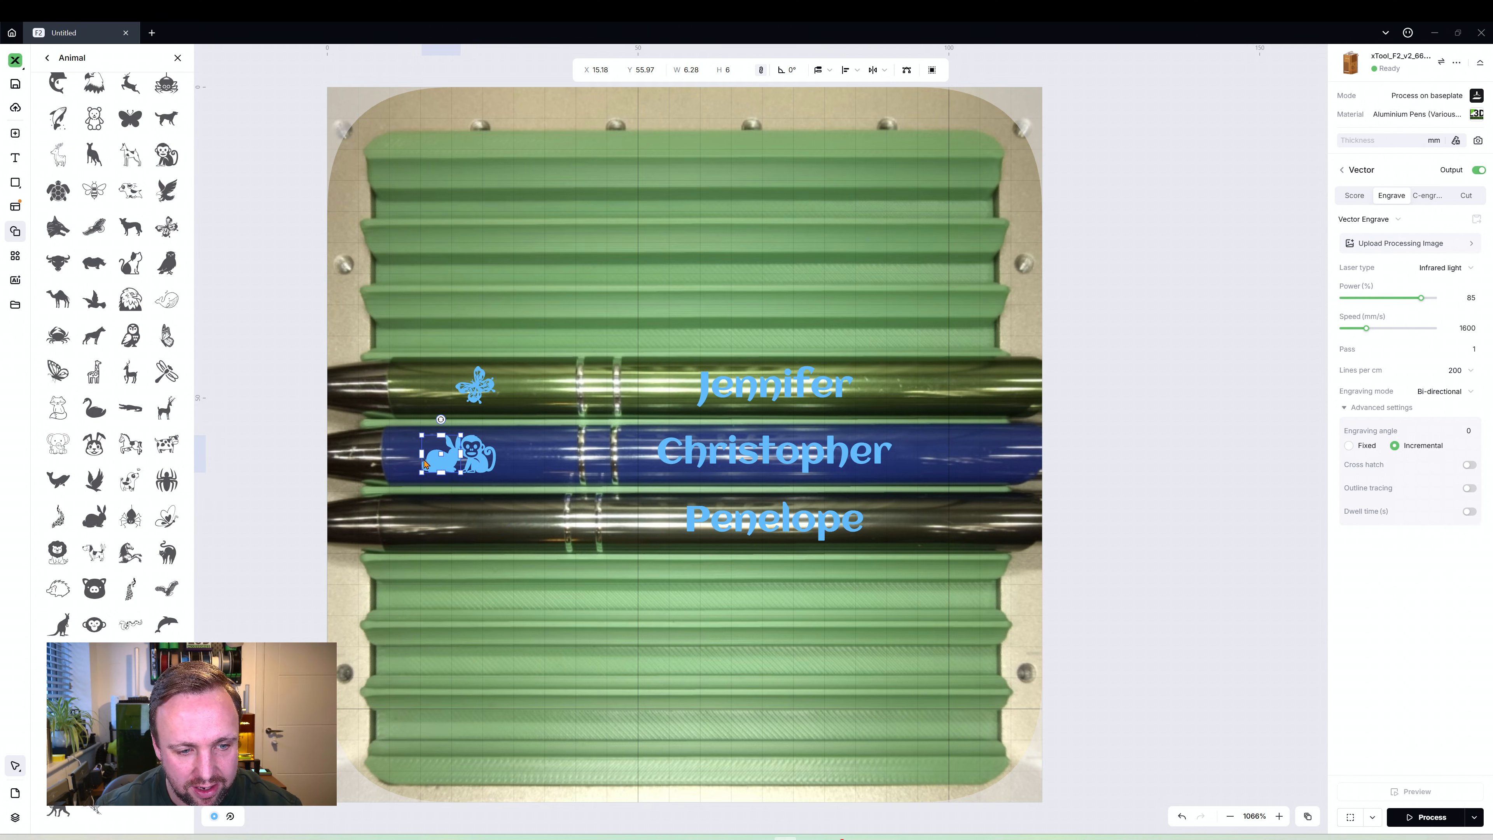
pyautogui.moveTo(458, 452); pyautogui.dragTo(476, 519)
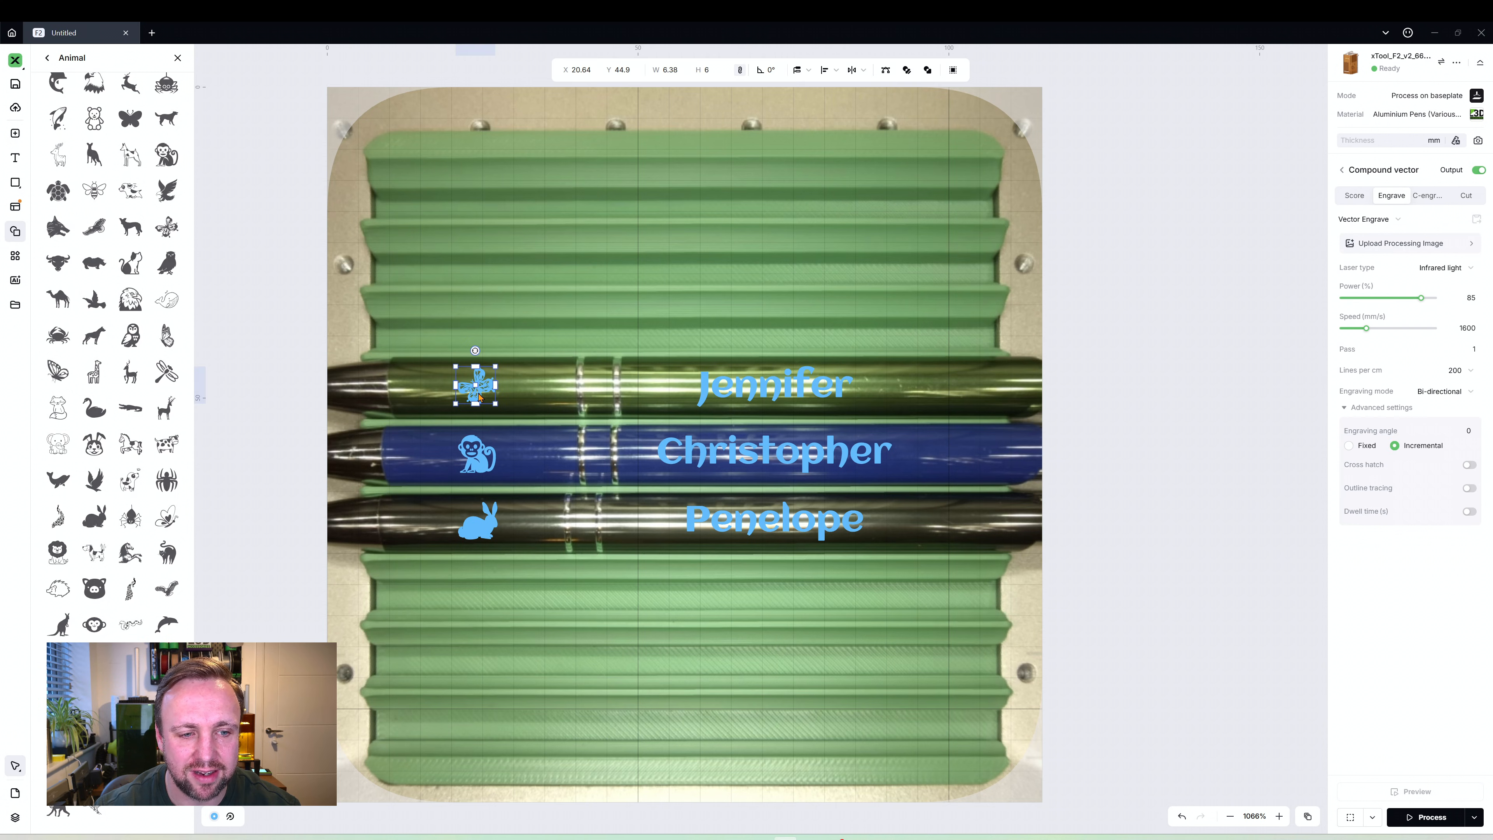
pyautogui.click(773, 384)
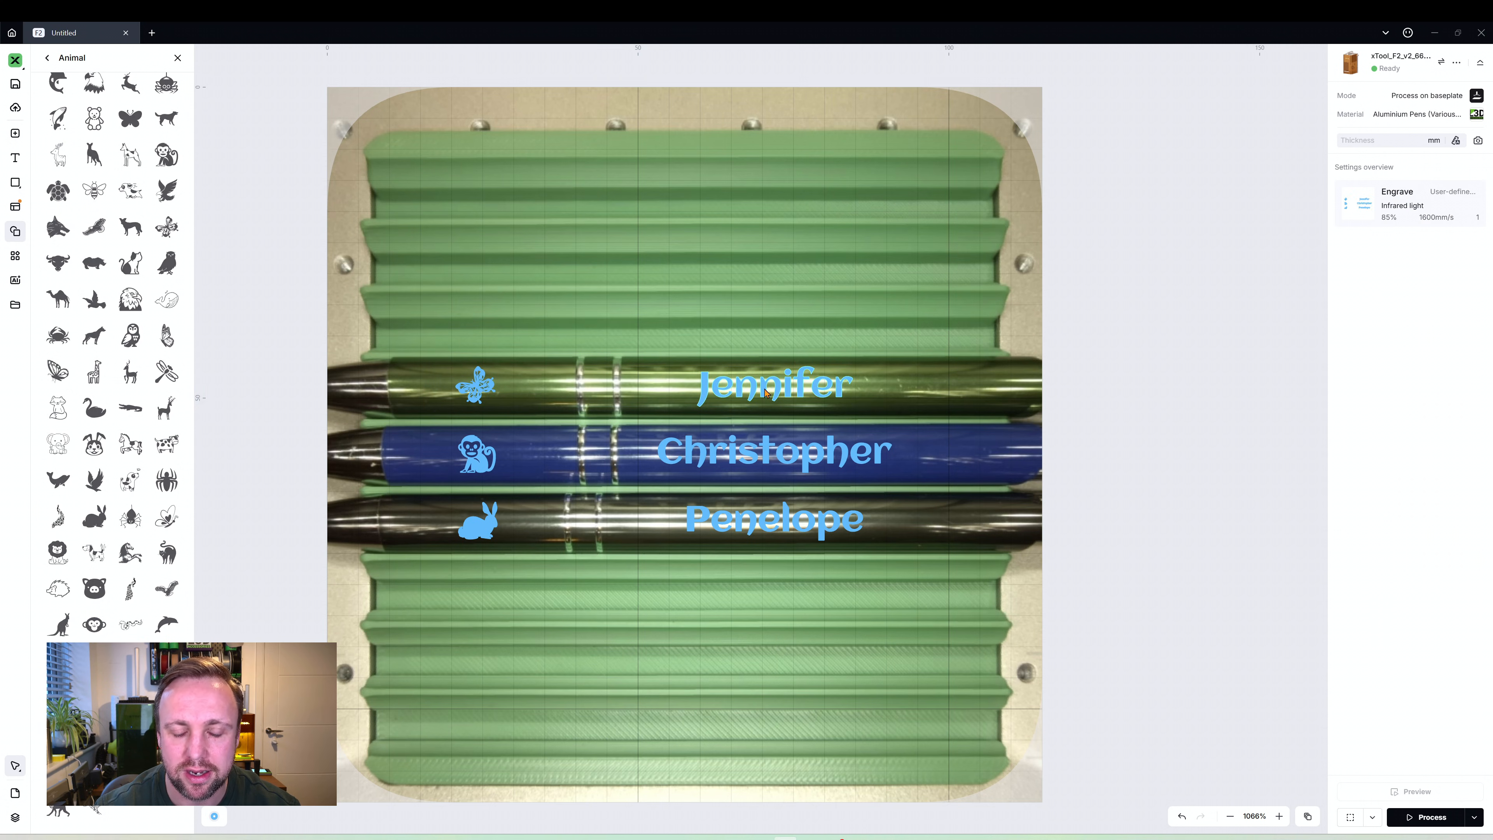
# Vertically centre the butterfly icon with the name Jennifer using Vertical align center
pyautogui.click(773, 385)
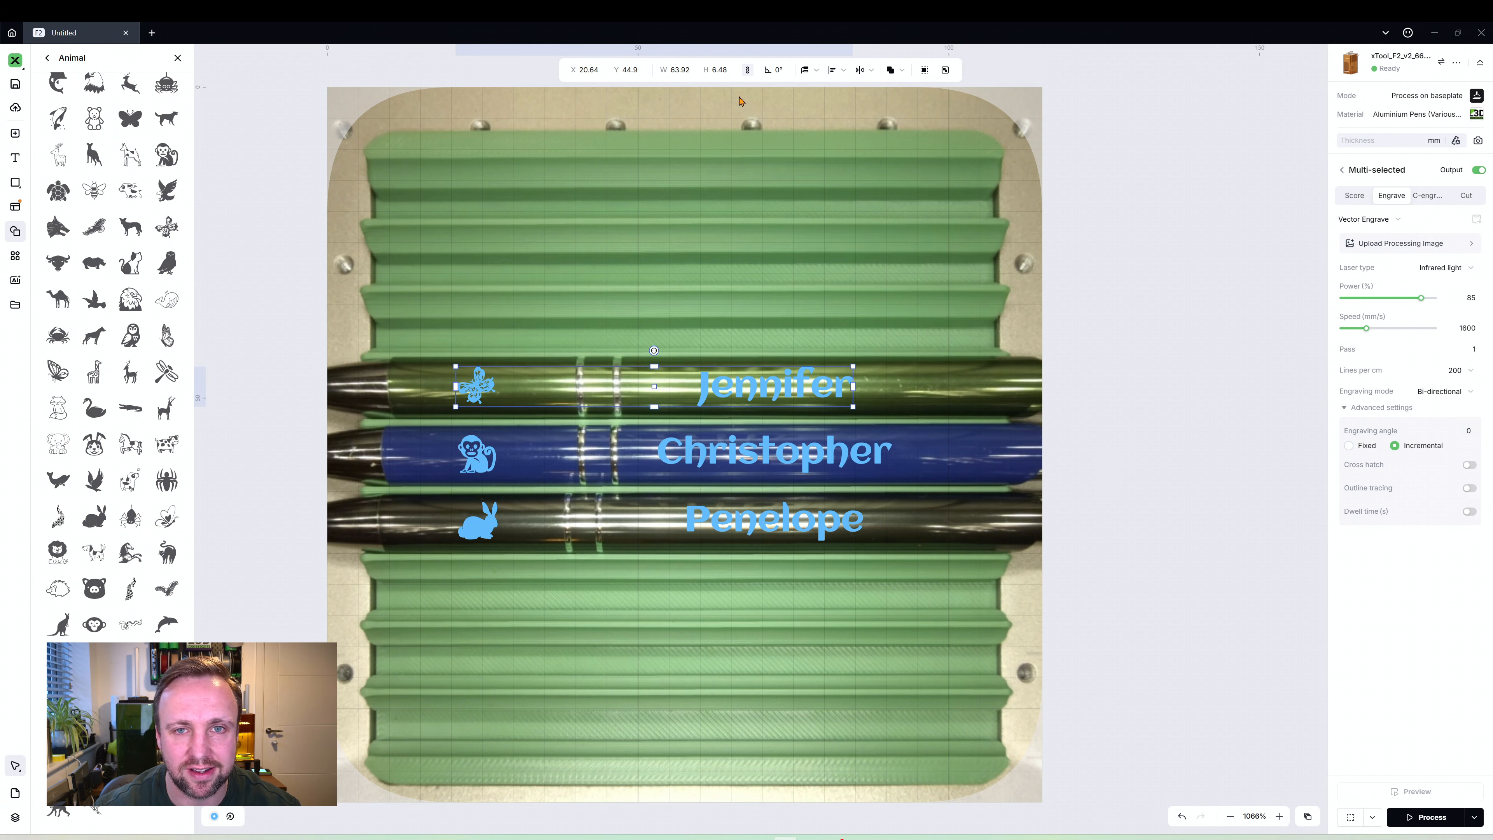
pyautogui.moveTo(817, 100)
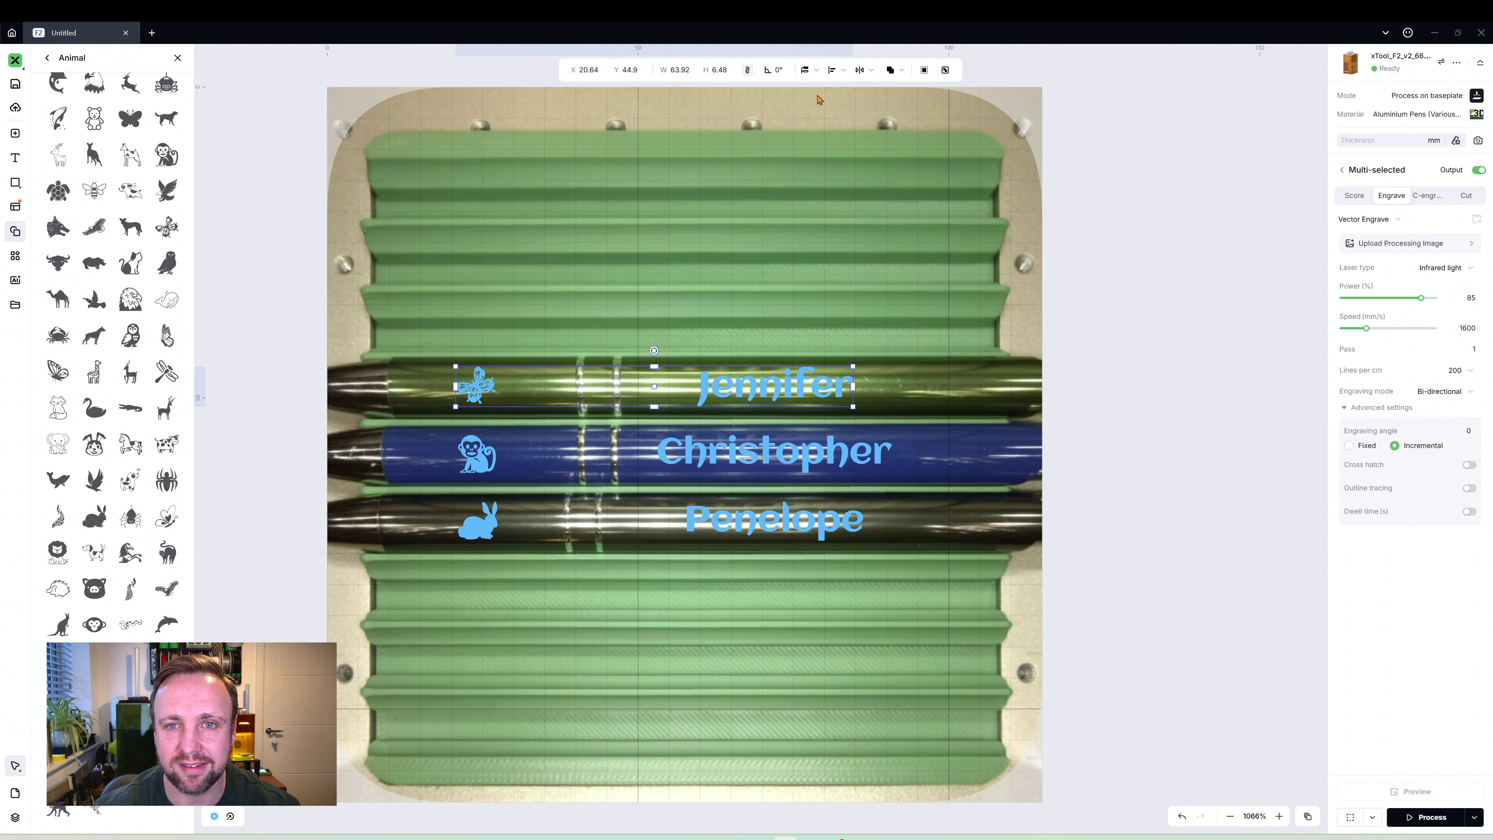
pyautogui.click(836, 69)
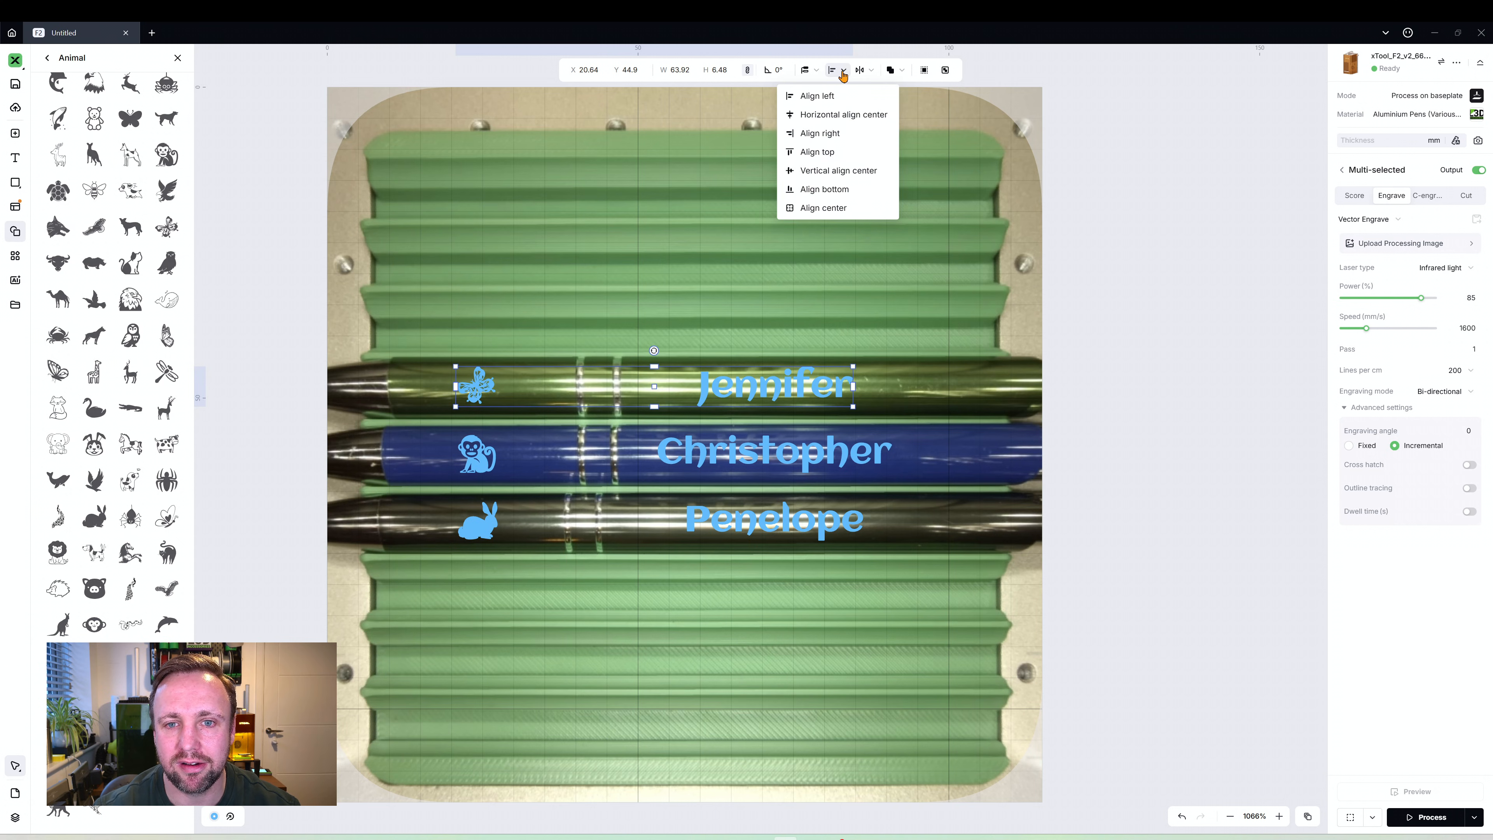
pyautogui.moveTo(817, 175)
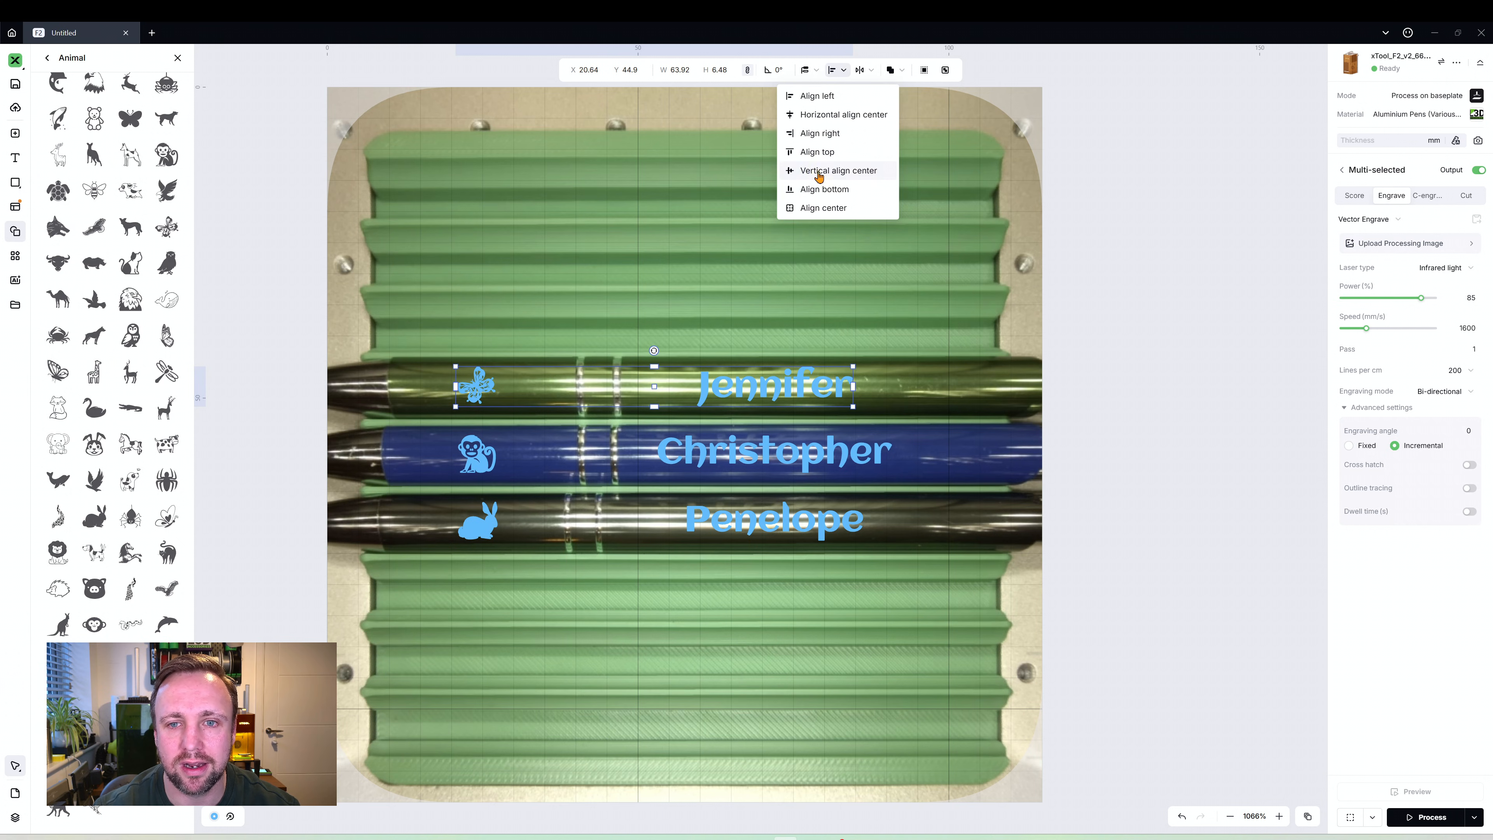
pyautogui.click(836, 170)
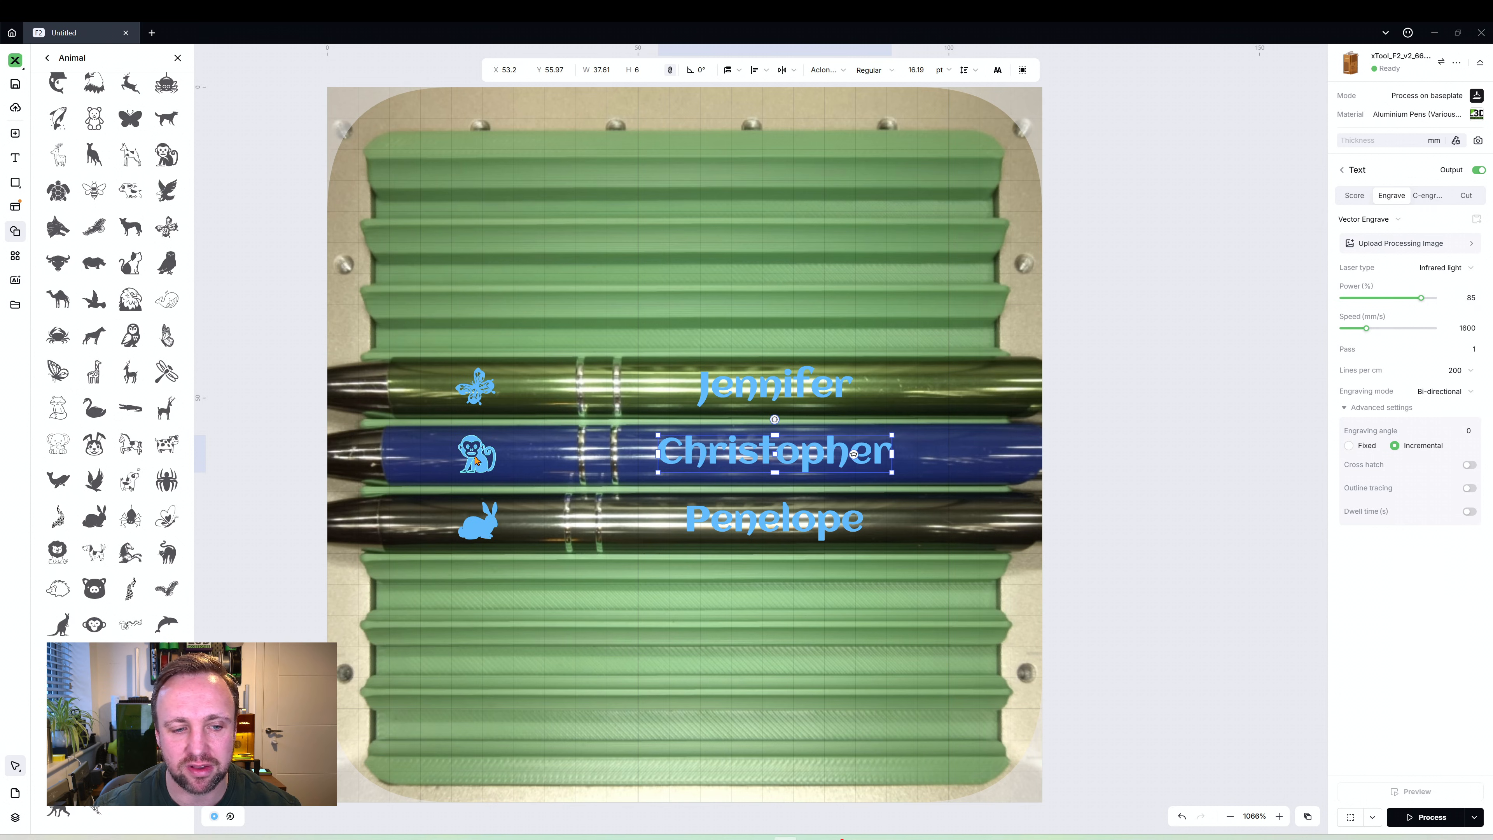
pyautogui.click(833, 69)
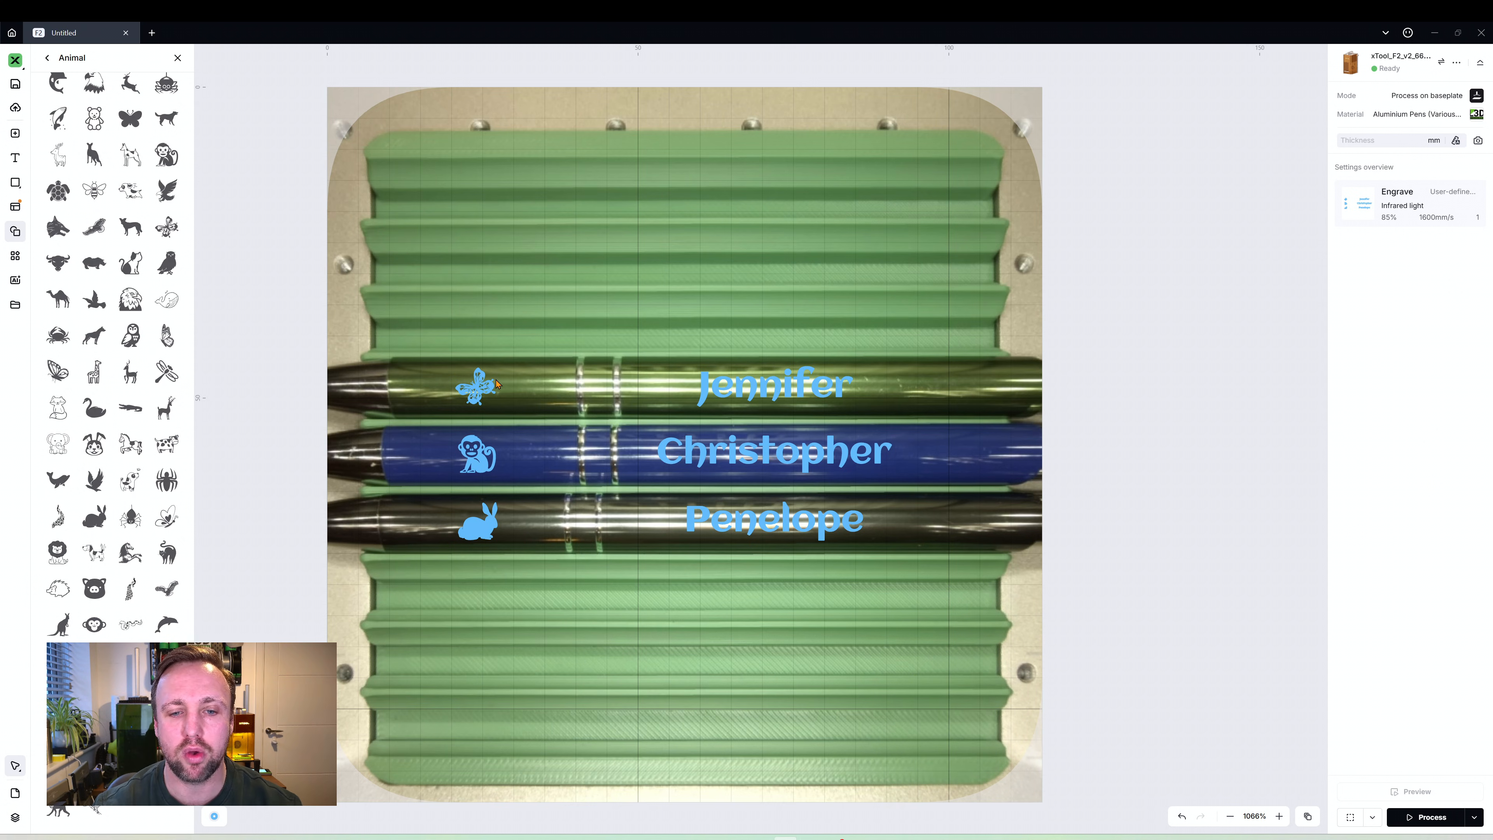
pyautogui.moveTo(567, 443)
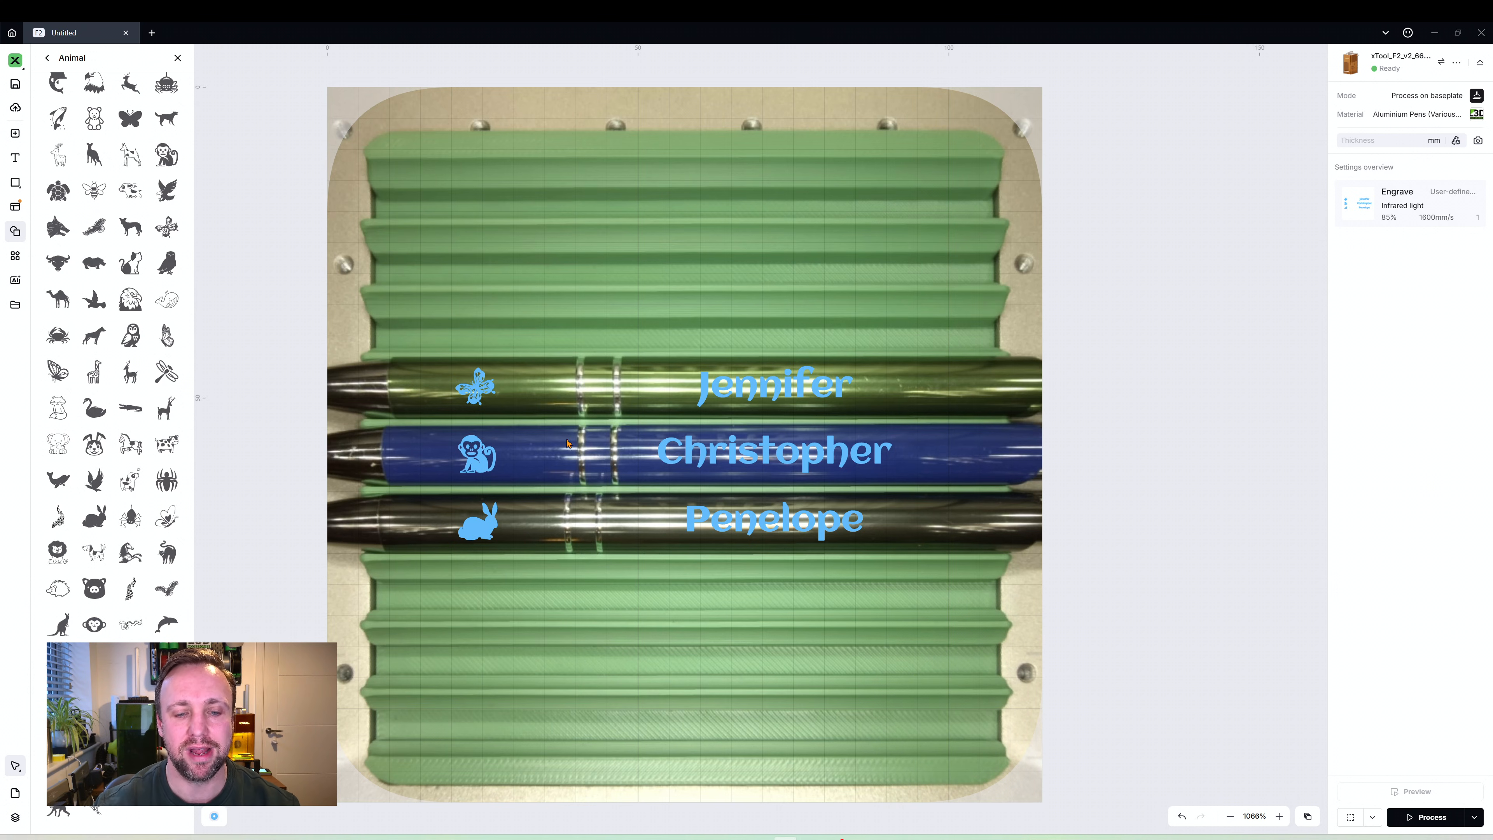
# Select Christopher and then the butterfly with Jennifer to level names with their icons
pyautogui.click(773, 449)
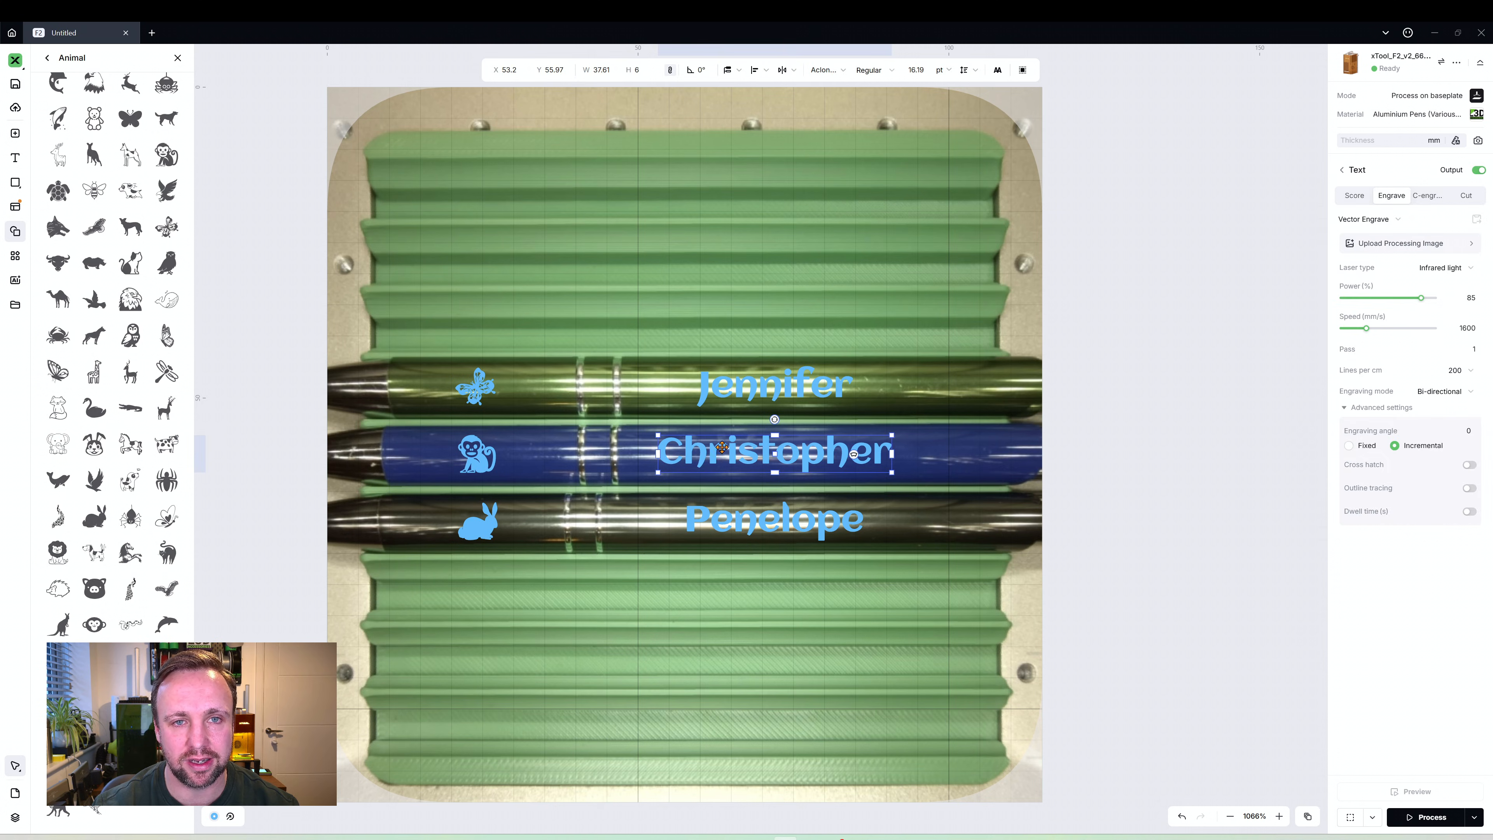
pyautogui.click(1350, 818)
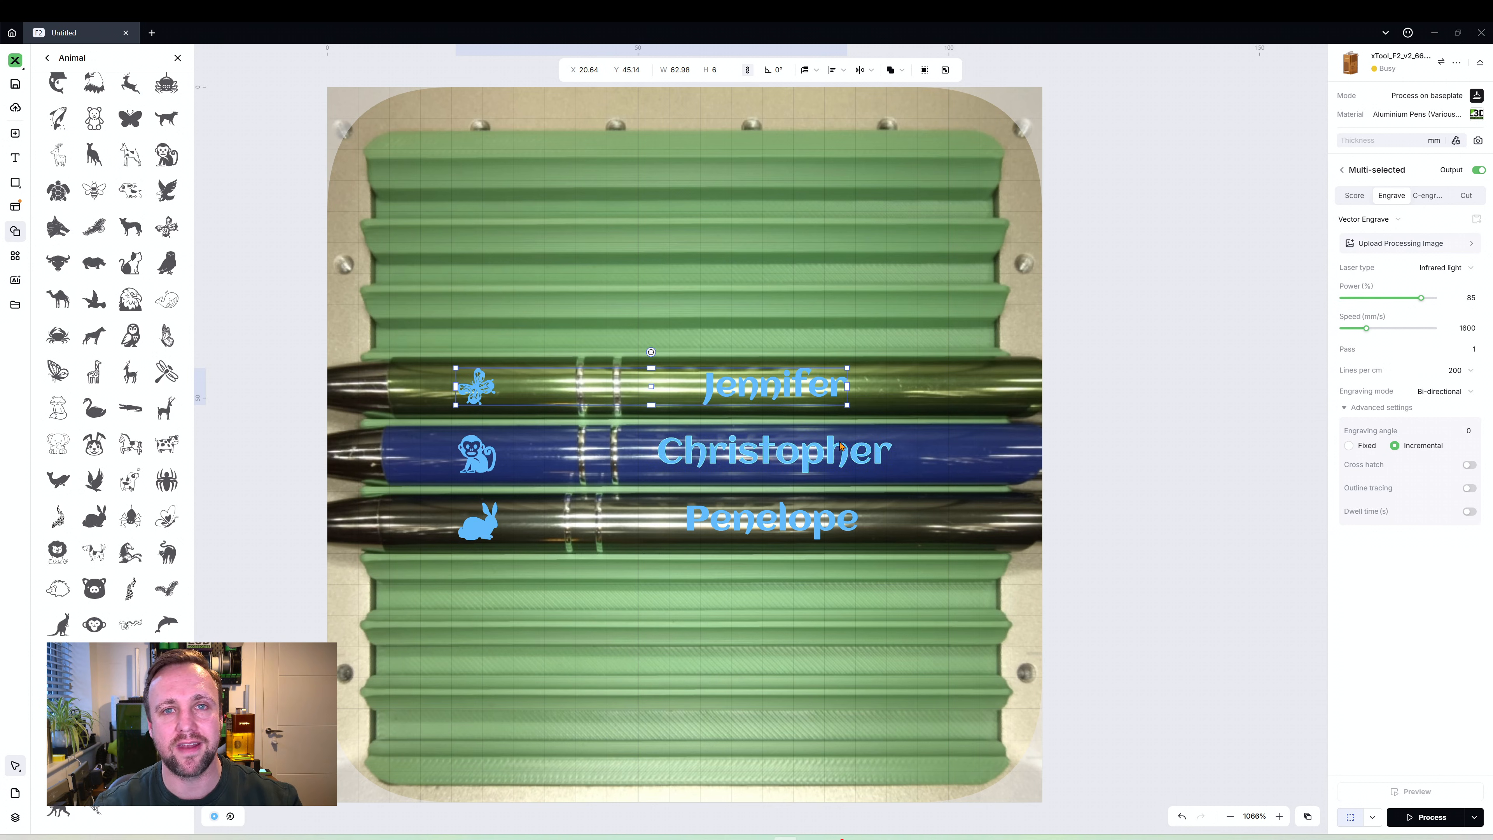
pyautogui.moveTo(984, 475)
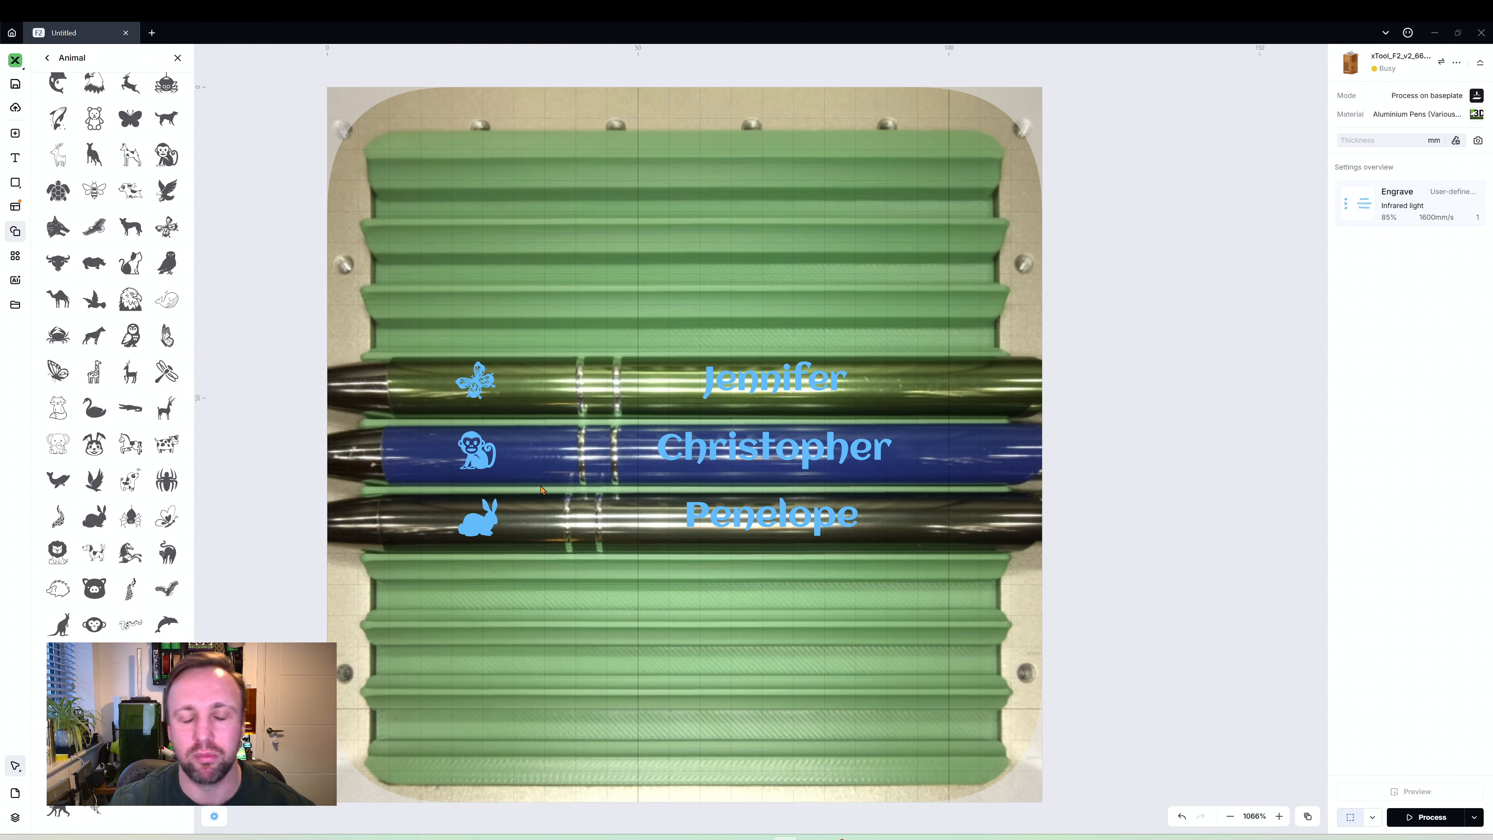
pyautogui.moveTo(541, 497)
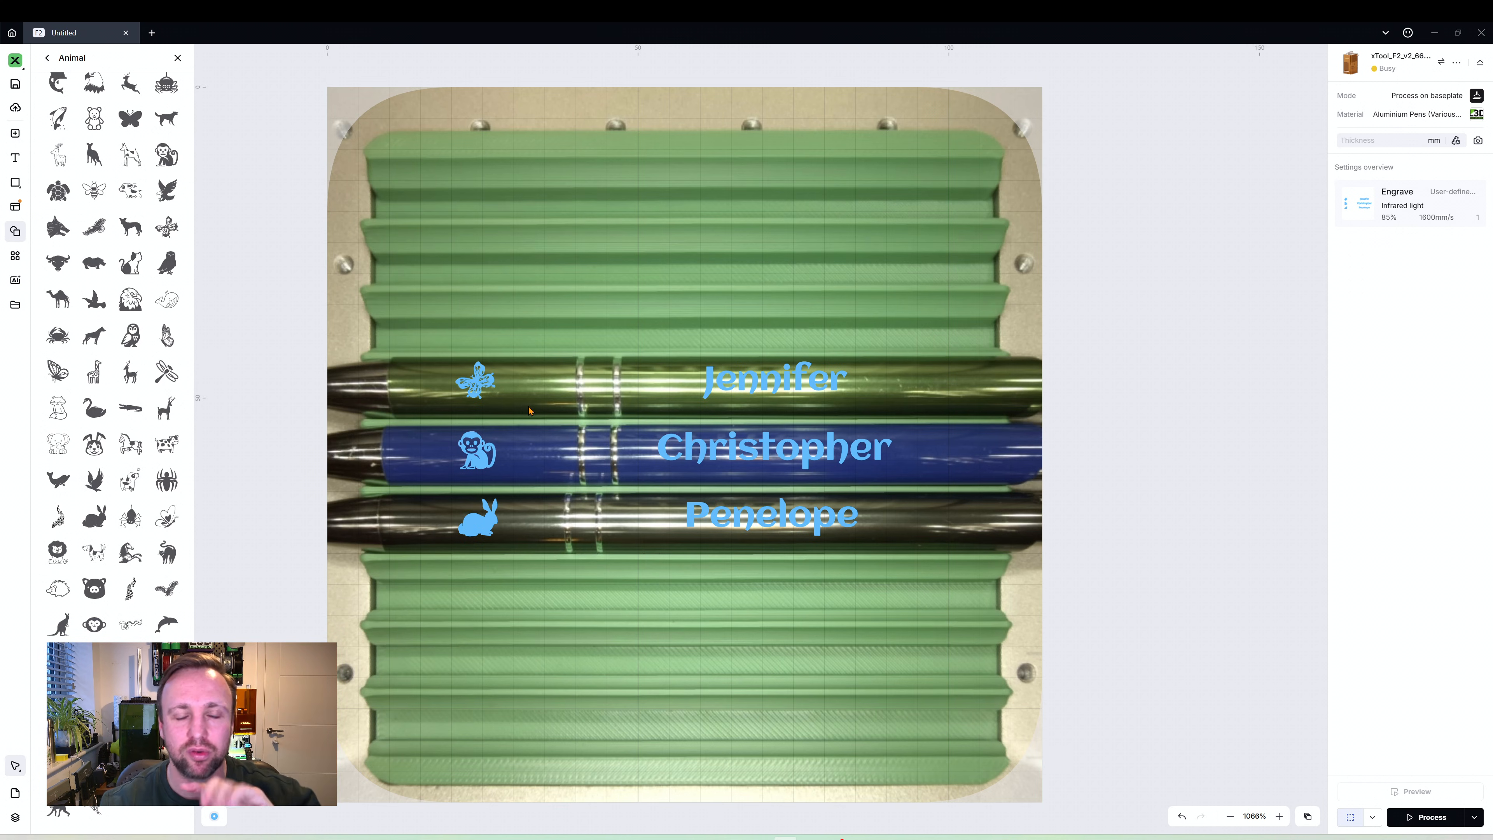
pyautogui.moveTo(1182, 297)
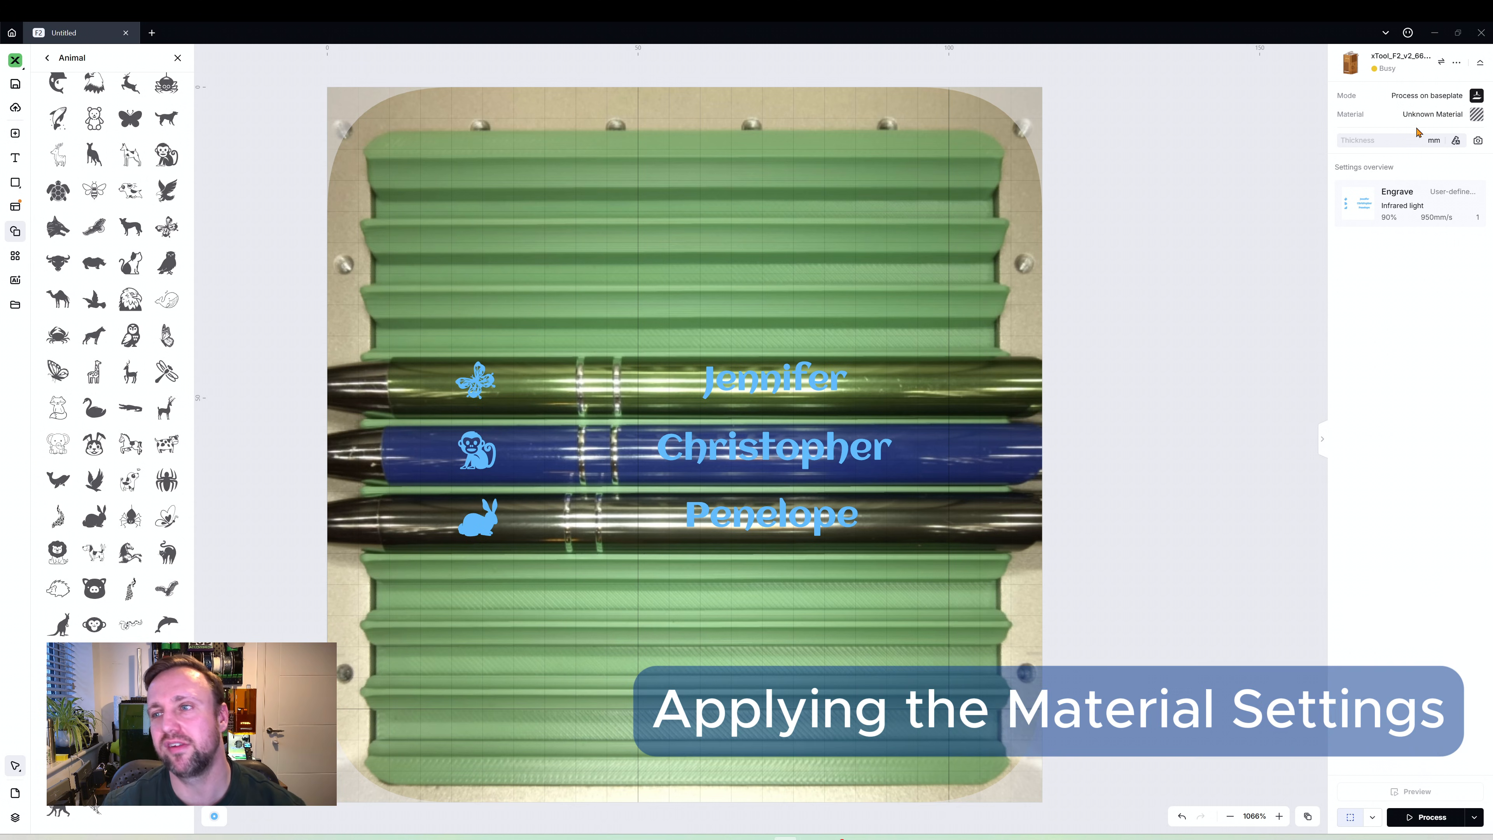
# Apply the Aluminium Pens (Various Colours) material preset to all names and icons
pyautogui.click(1430, 114)
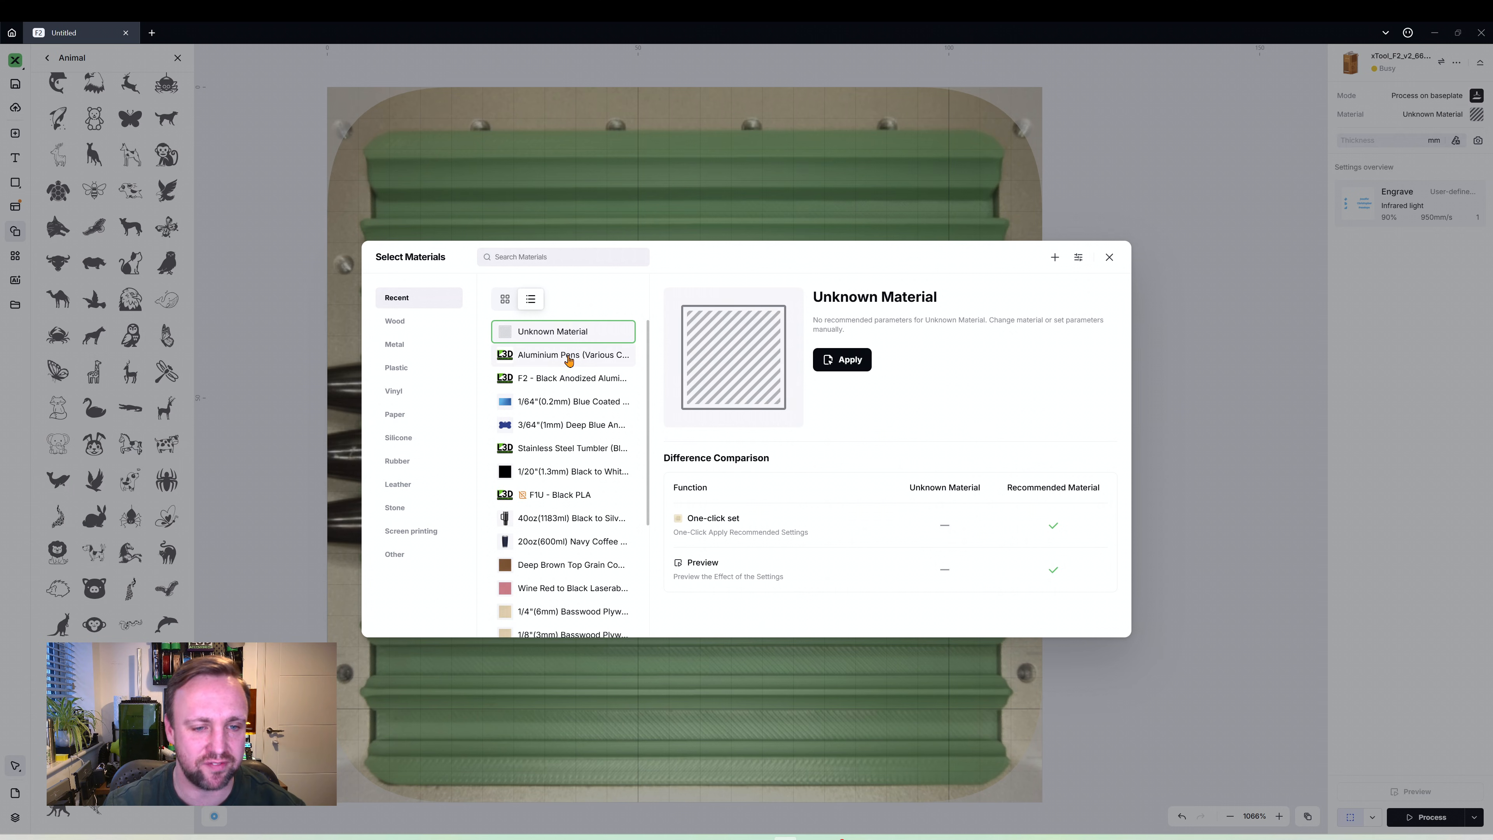
pyautogui.click(573, 355)
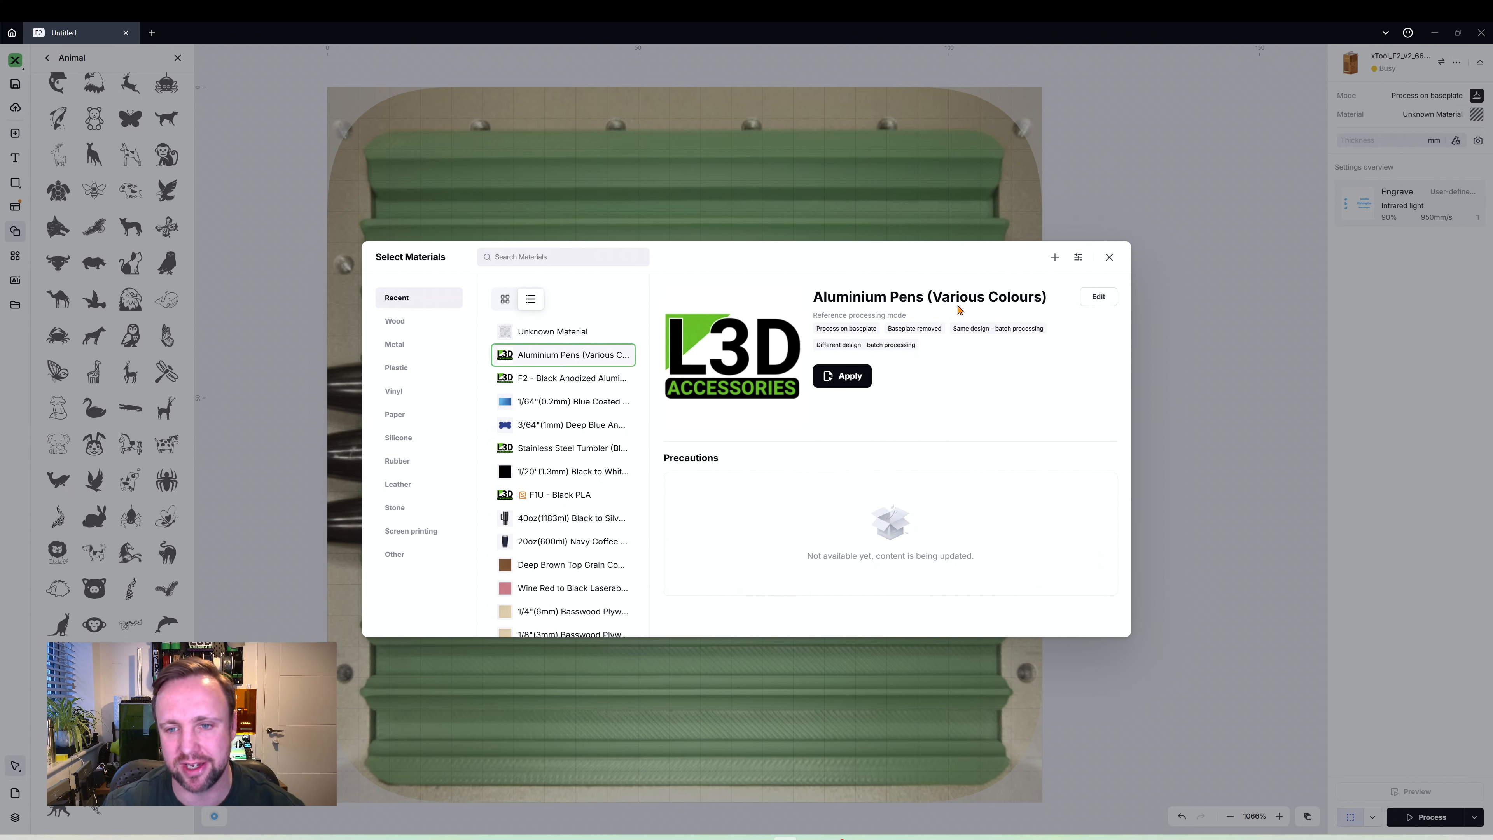
pyautogui.click(841, 375)
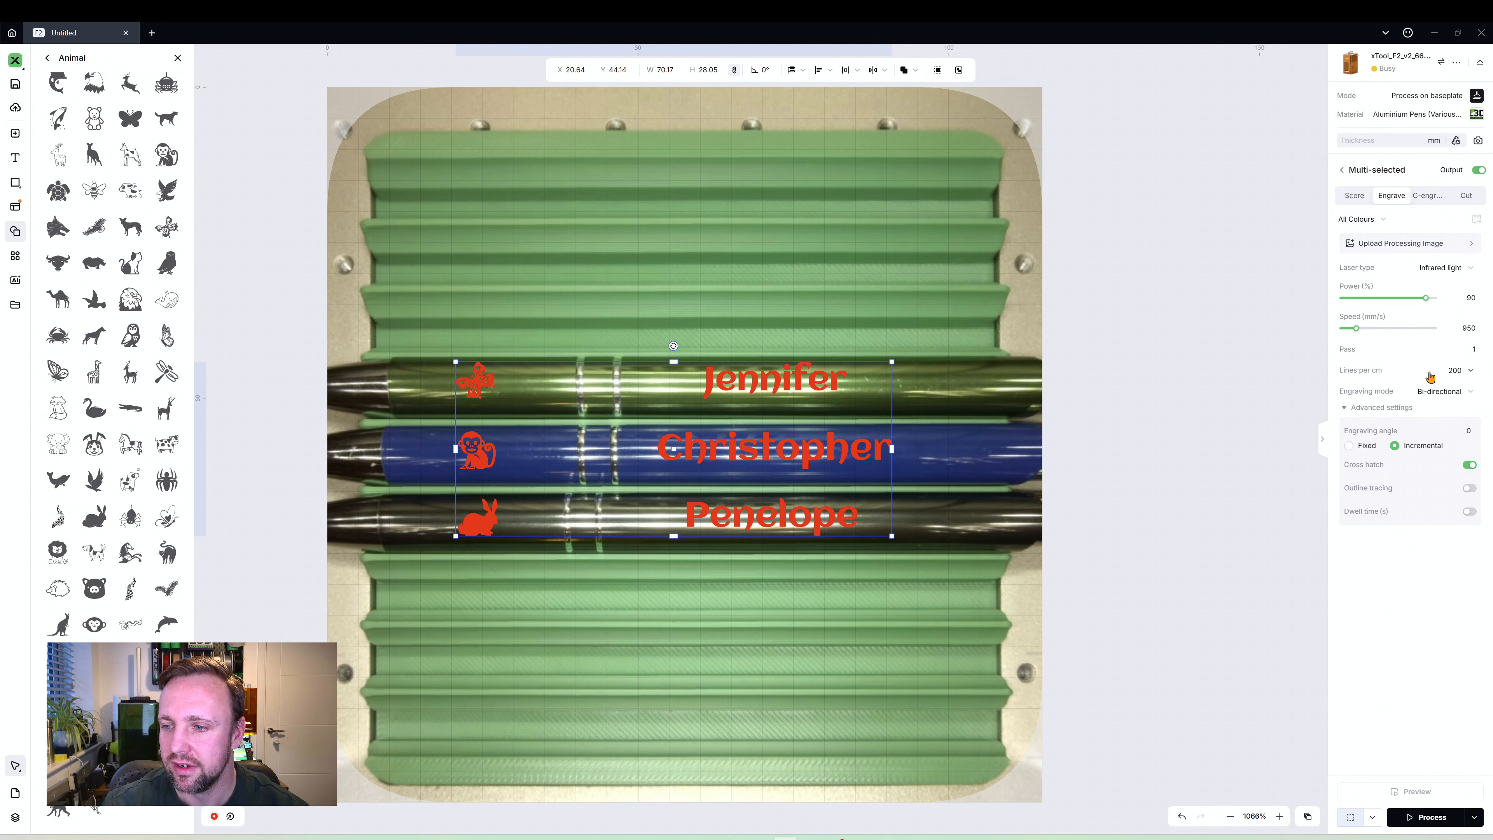
# Collapse Advanced settings, deselect everything and run Process to show the pre-processing check
pyautogui.click(1378, 408)
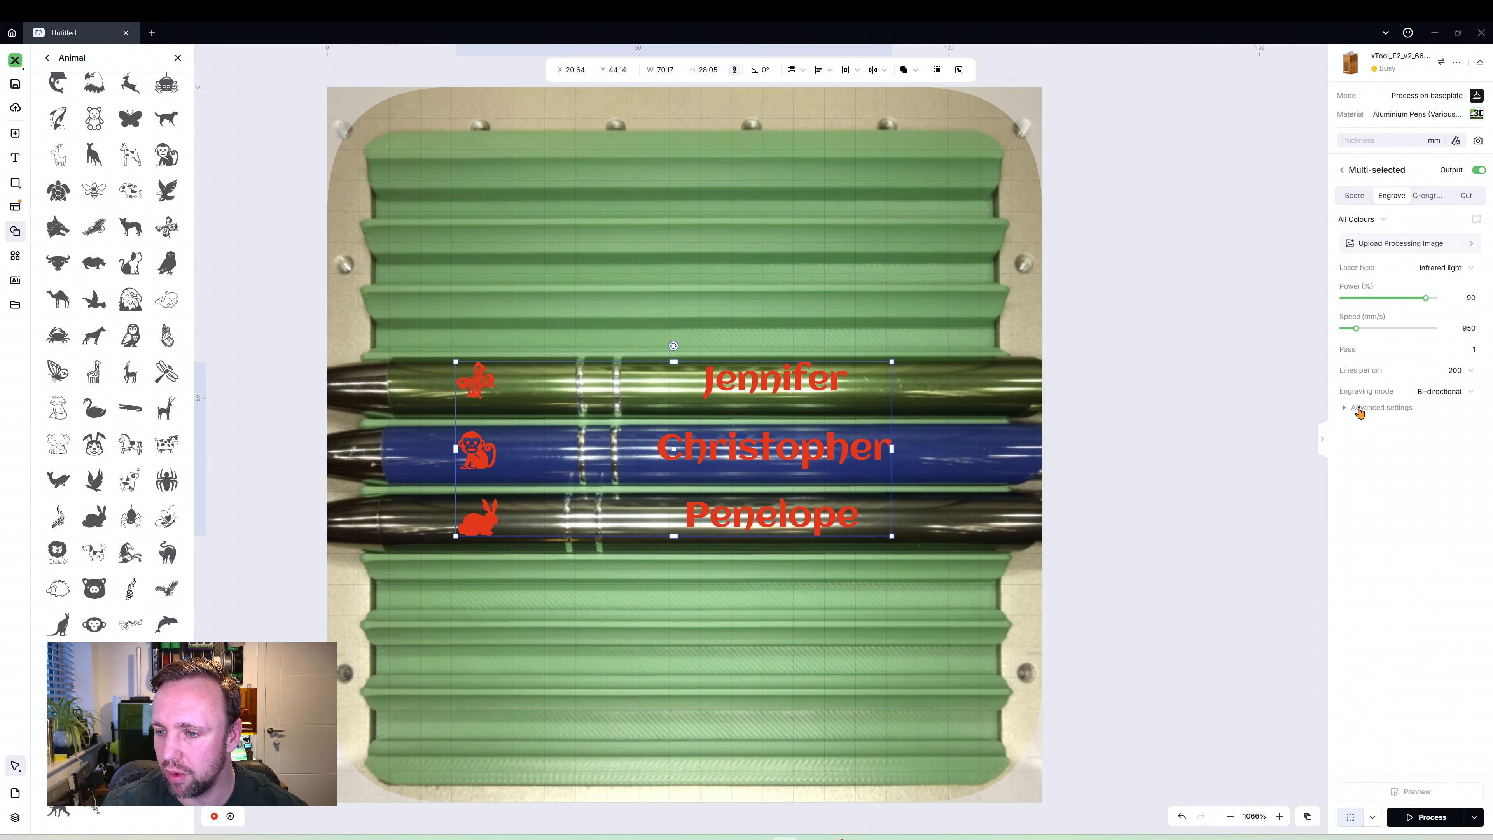
pyautogui.moveTo(1378, 416)
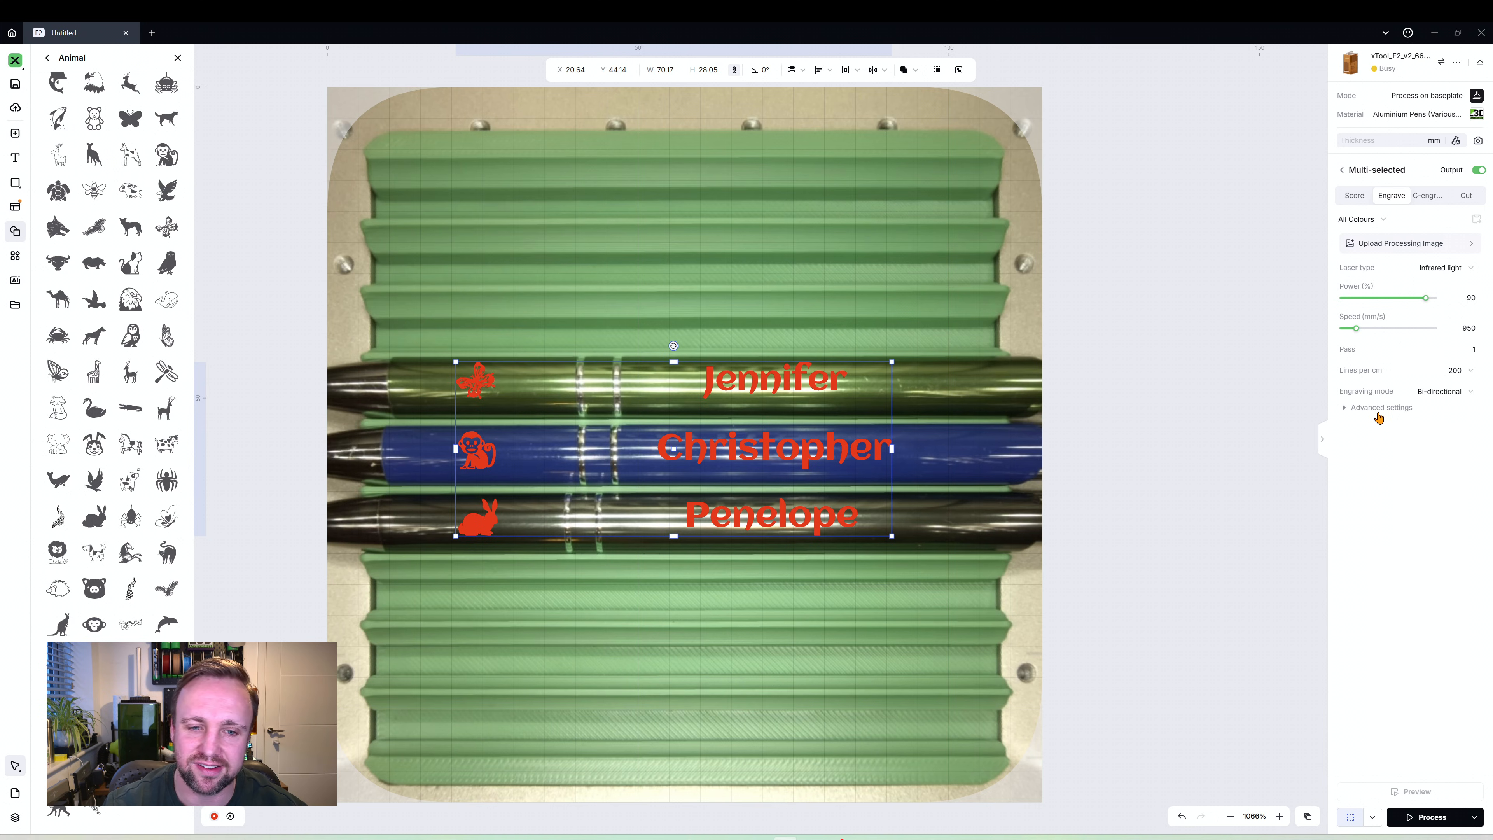
pyautogui.click(1381, 407)
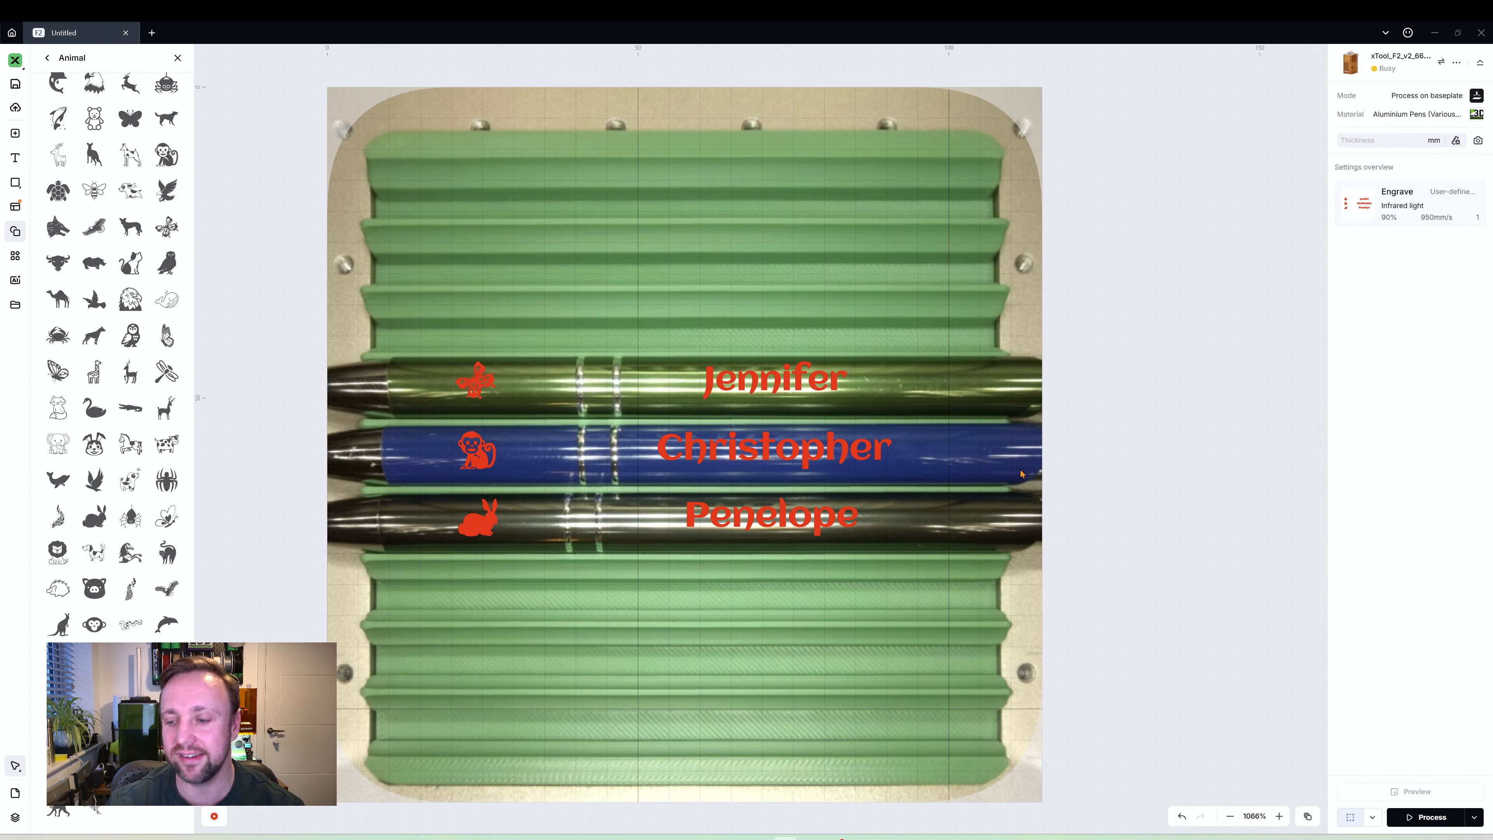
pyautogui.moveTo(1327, 816)
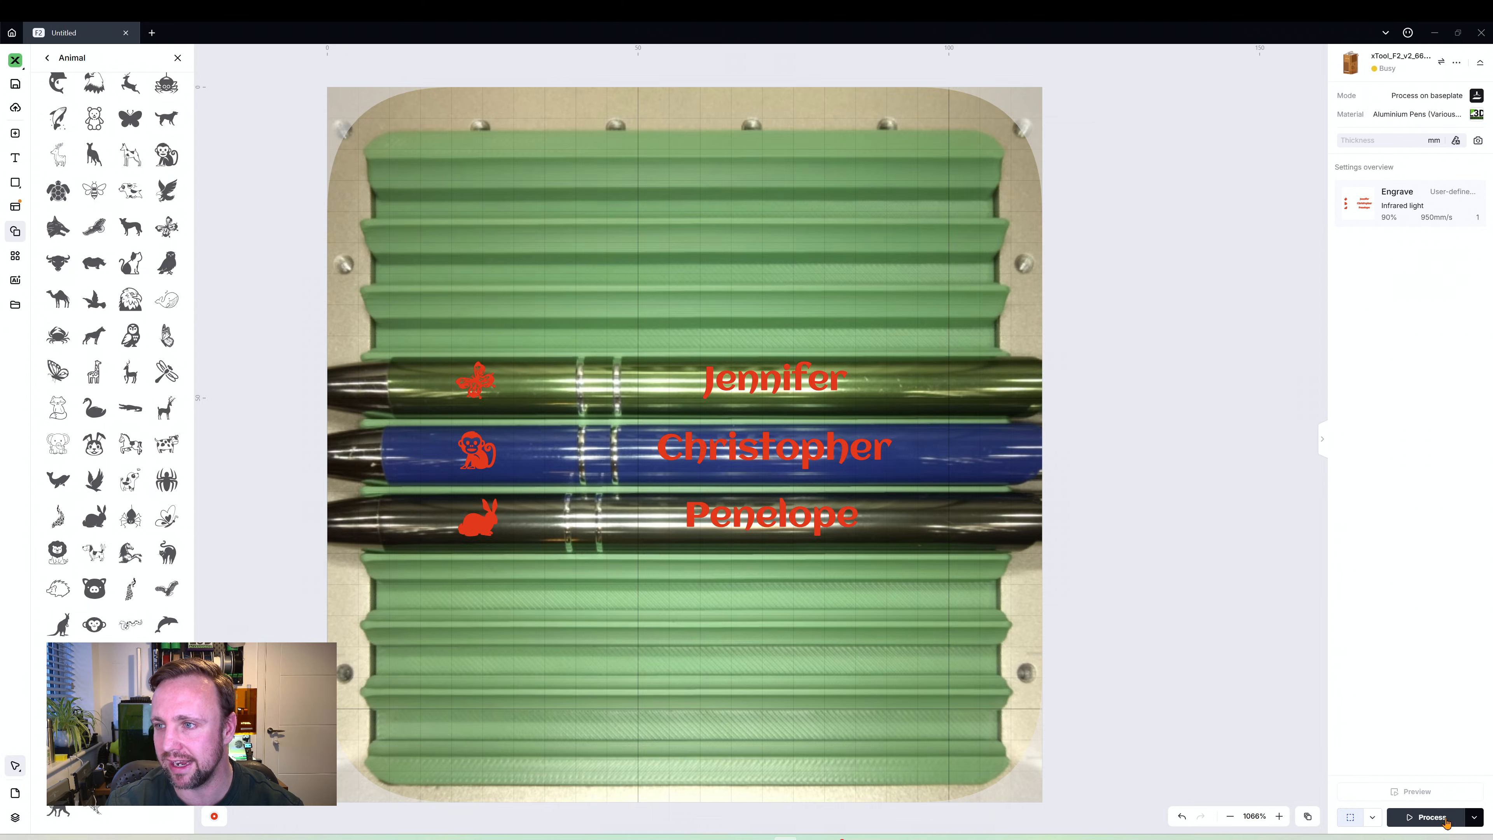
pyautogui.click(1429, 818)
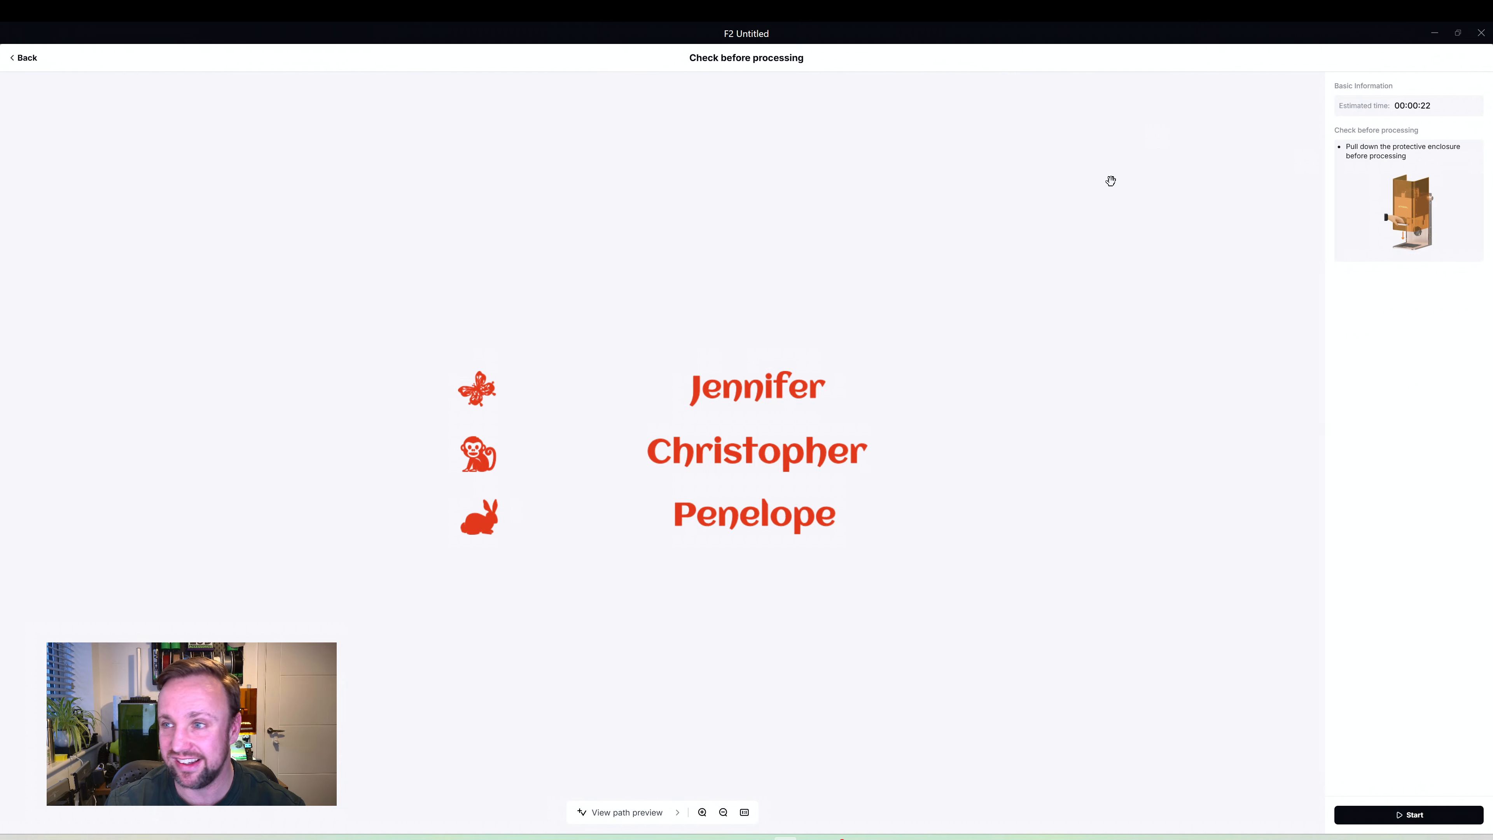